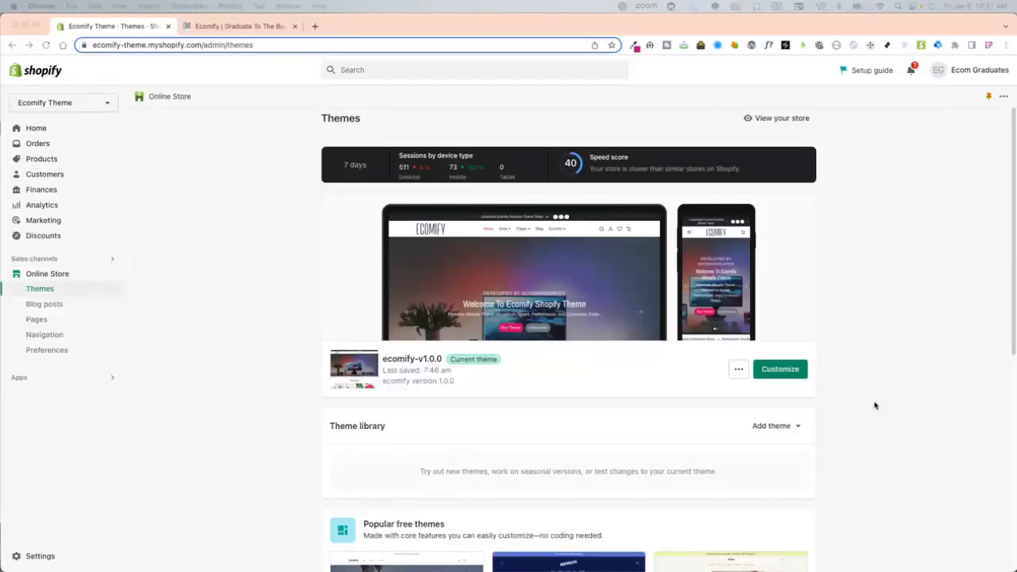
{"action": "mouse_move", "coordinate": [868, 254]}
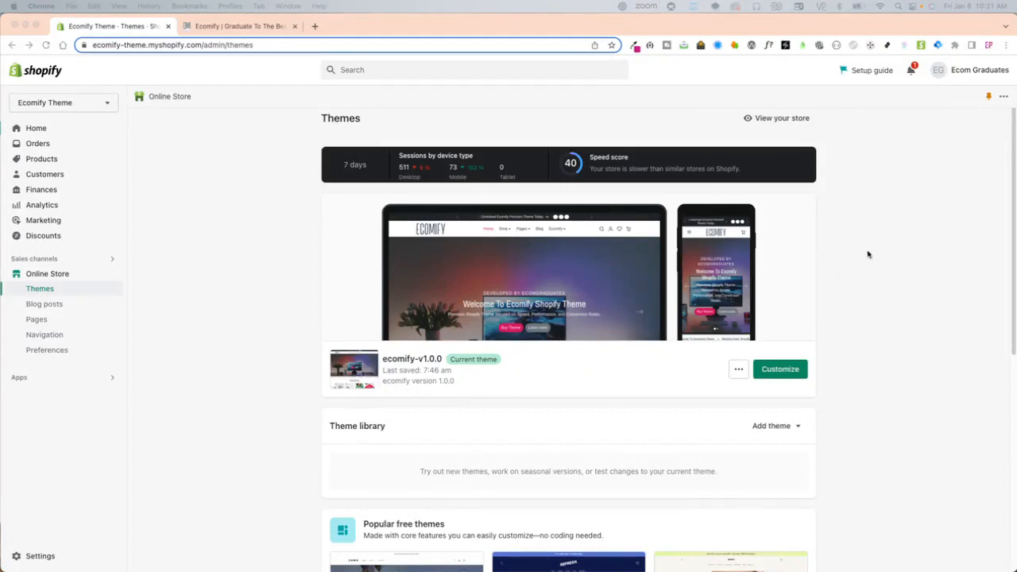
{"action": "mouse_move", "coordinate": [807, 362]}
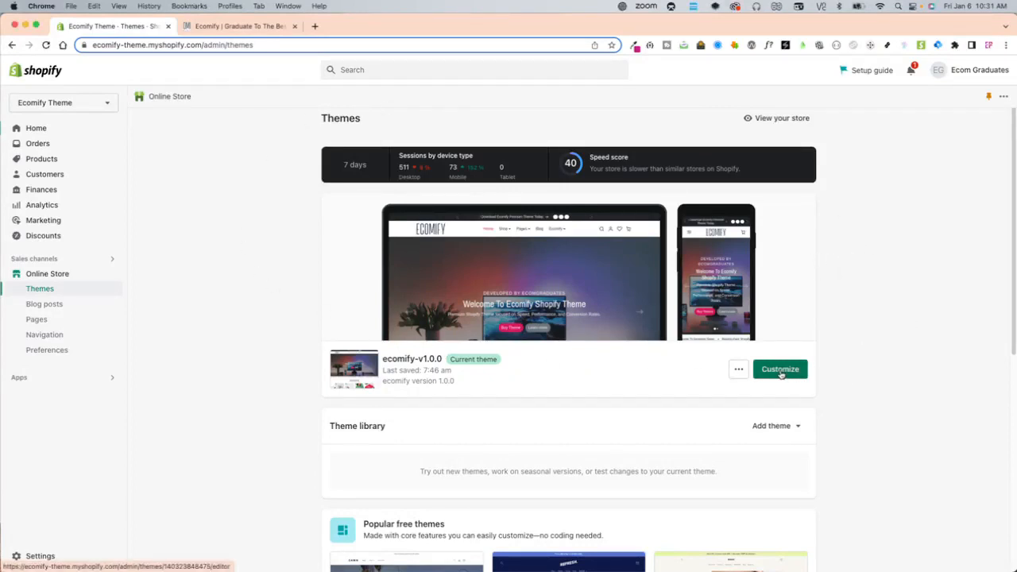
{"action": "mouse_move", "coordinate": [690, 367]}
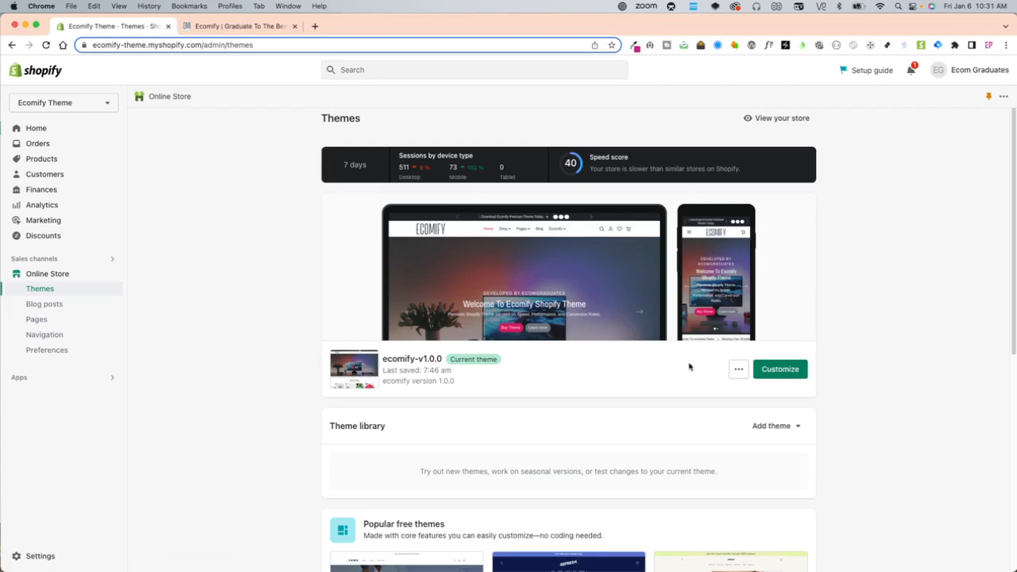
- Start customizing the Ecomify theme and remove every product from the Featured Products list
{"action": "left_click", "coordinate": [779, 368]}
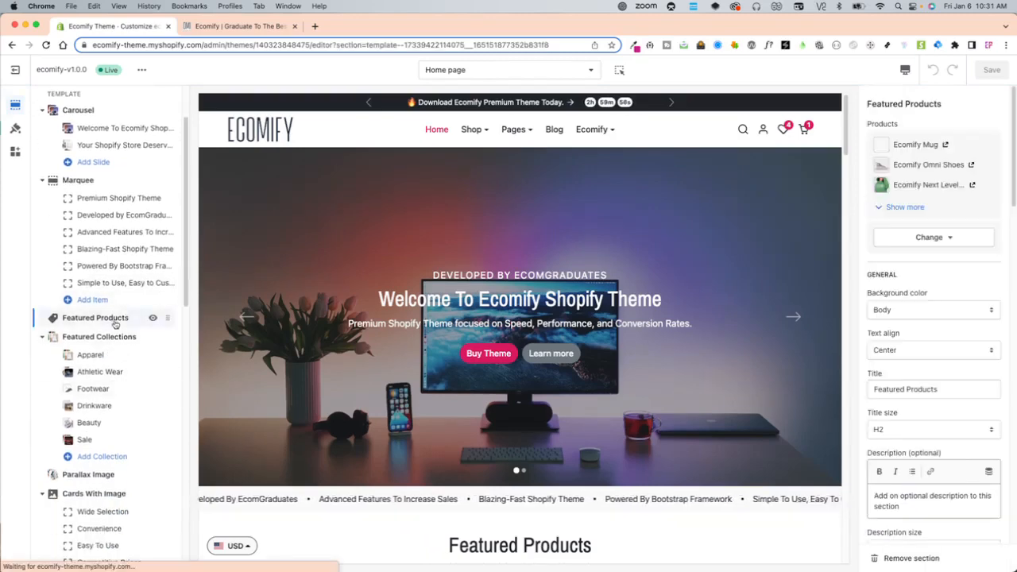
{"action": "scroll", "scroll_direction": "down", "scroll_amount": 3}
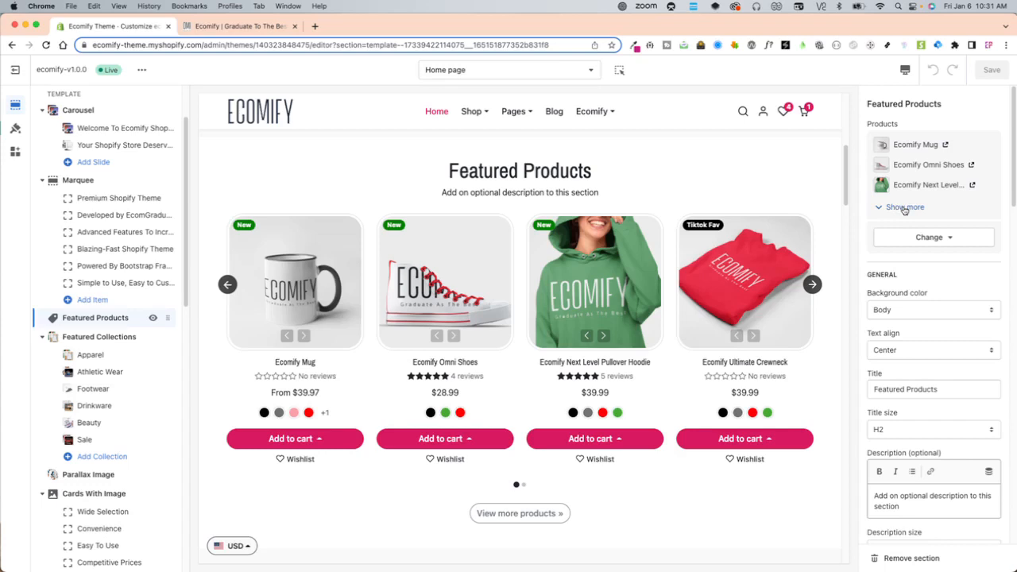
{"action": "left_click", "coordinate": [903, 207]}
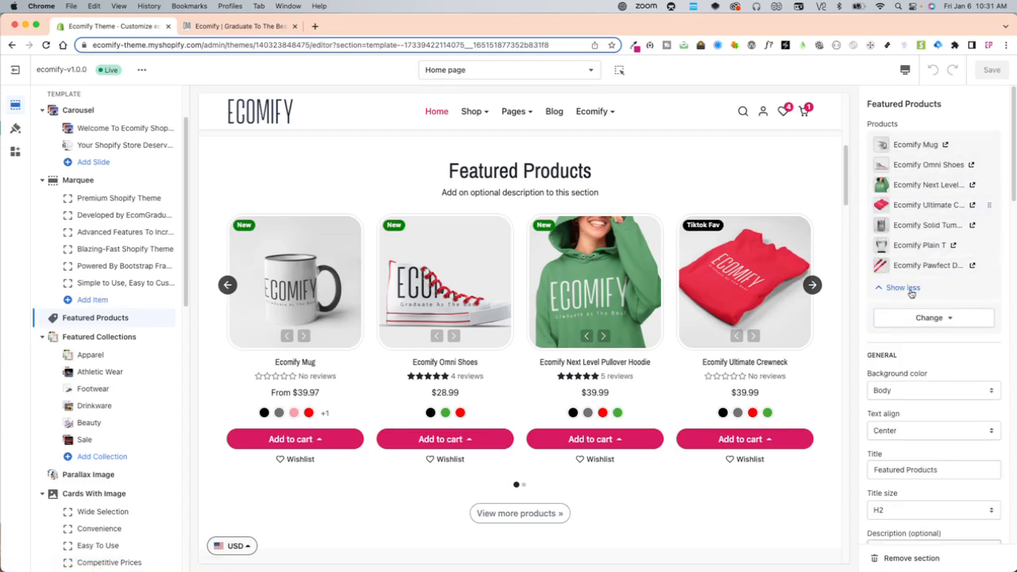
{"action": "left_click", "coordinate": [899, 287]}
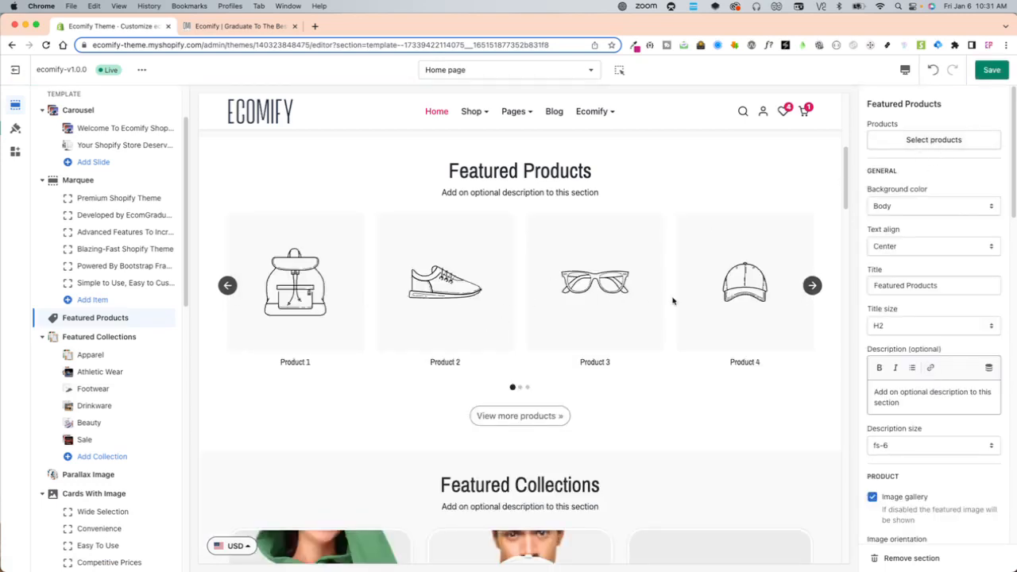
- Select five products, including Ecomify Mug and Cream Solution, for the Featured Products section
{"action": "left_click", "coordinate": [934, 140]}
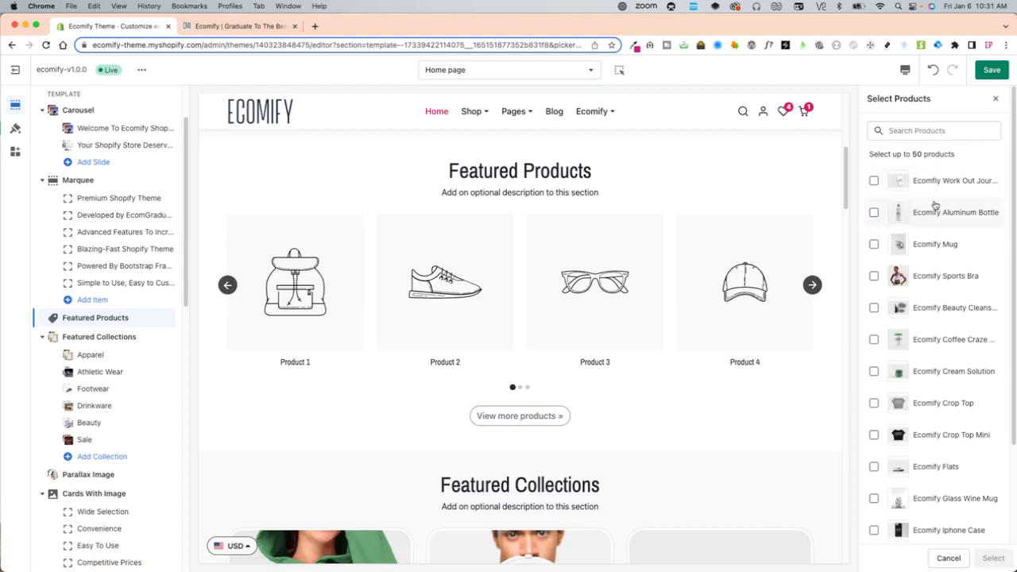
{"action": "mouse_move", "coordinate": [935, 185]}
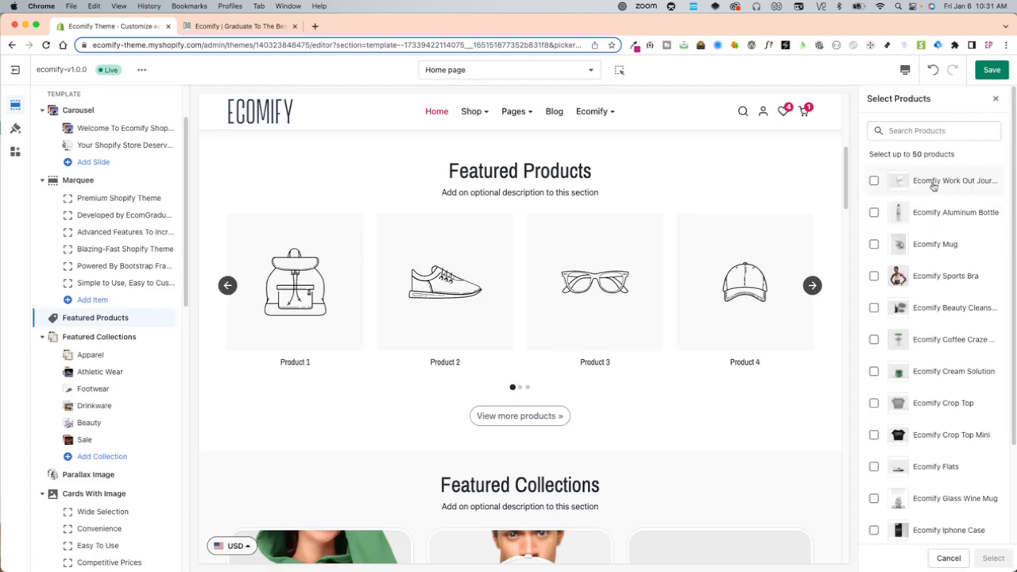
{"action": "mouse_move", "coordinate": [944, 248]}
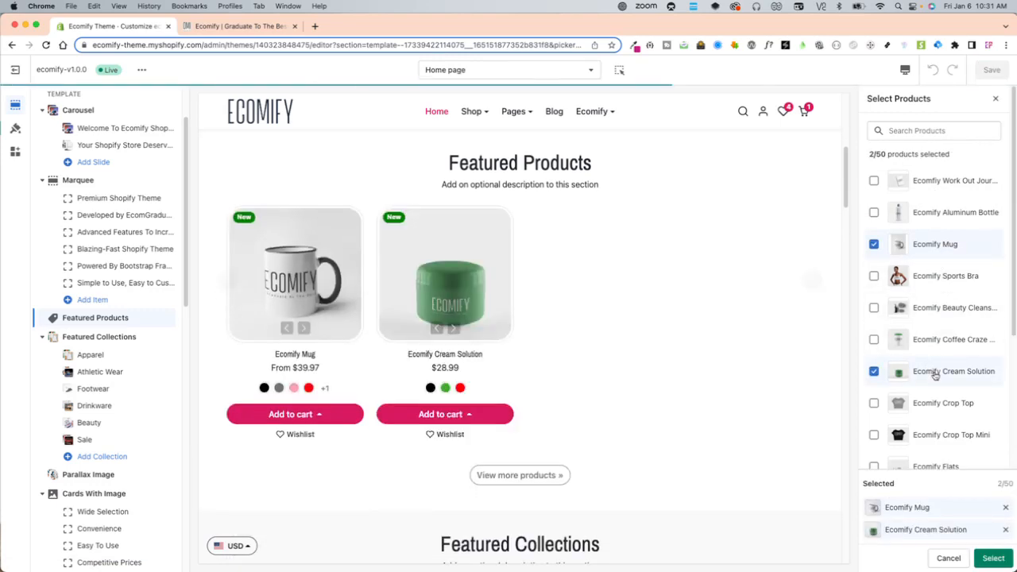
{"action": "left_click", "coordinate": [874, 309]}
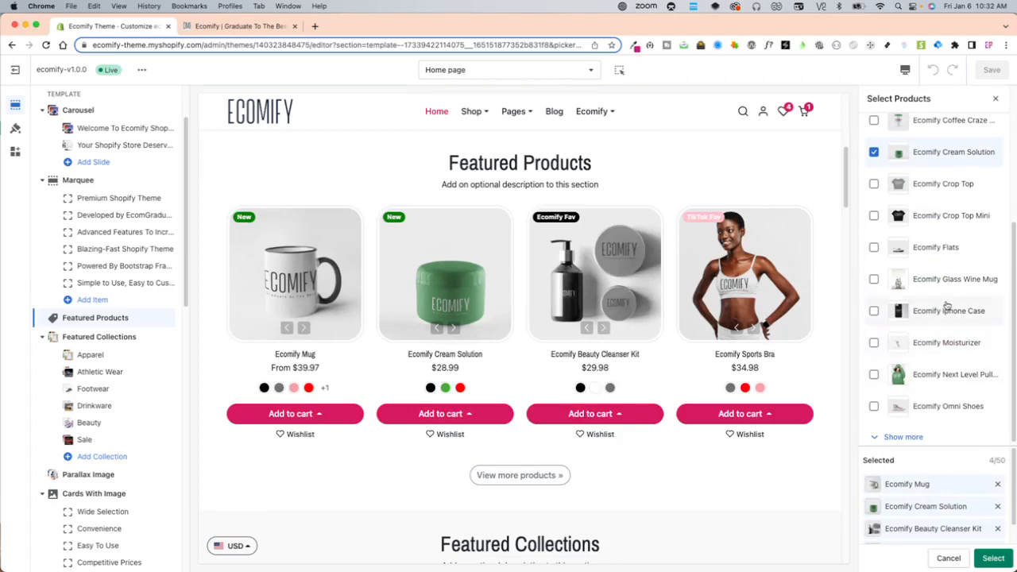
{"action": "left_click", "coordinate": [874, 310]}
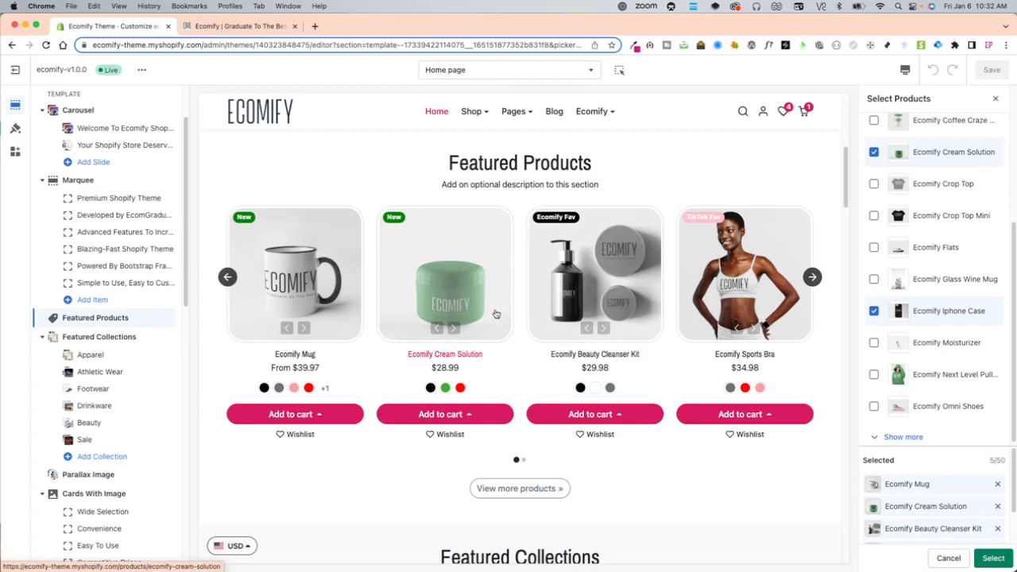
{"action": "mouse_move", "coordinate": [501, 319]}
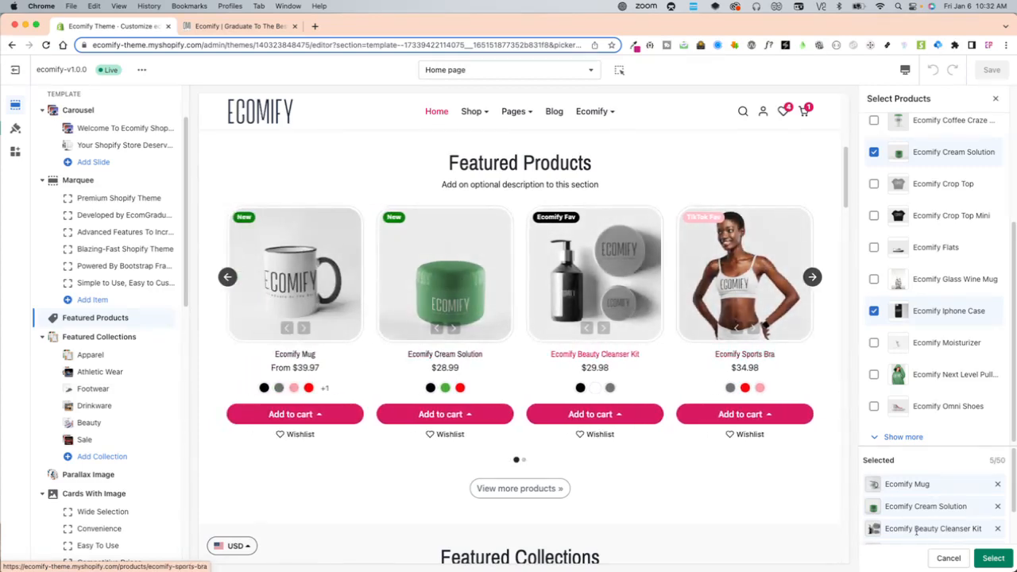
{"action": "left_click", "coordinate": [989, 557]}
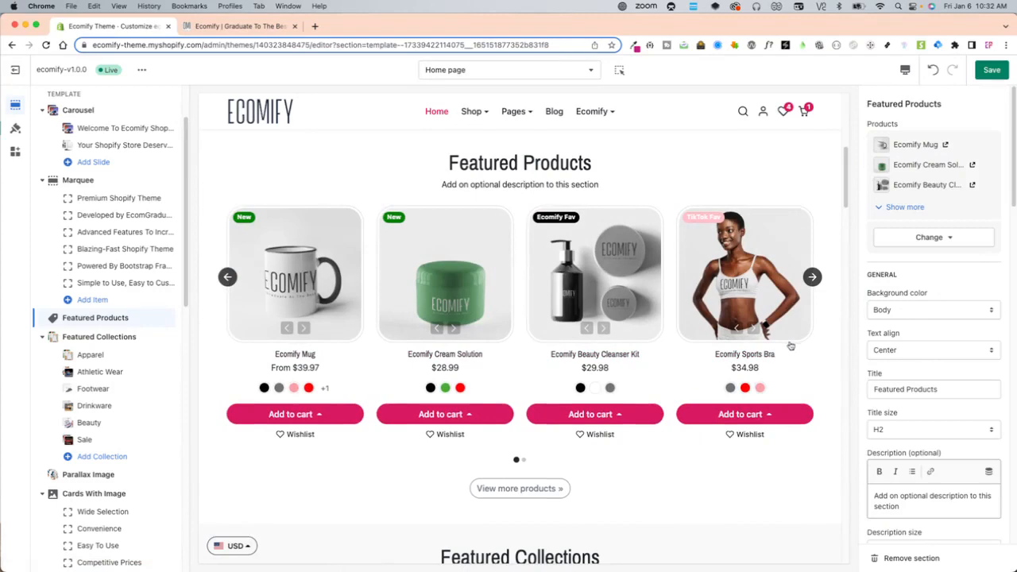
- Set the section background colour to Light and return text alignment to Center after trying Left
{"action": "left_click", "coordinate": [933, 310]}
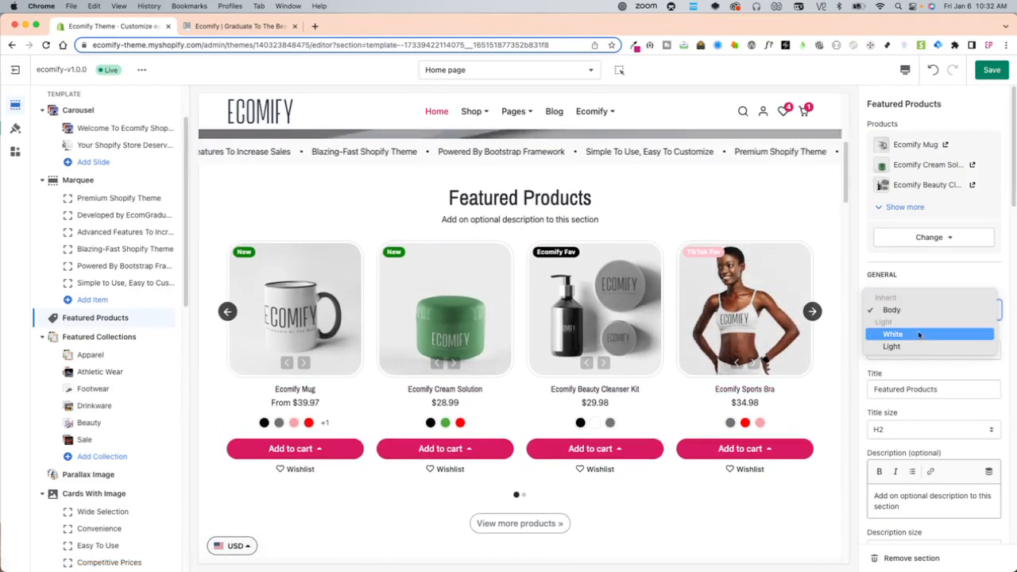
{"action": "left_click", "coordinate": [893, 334]}
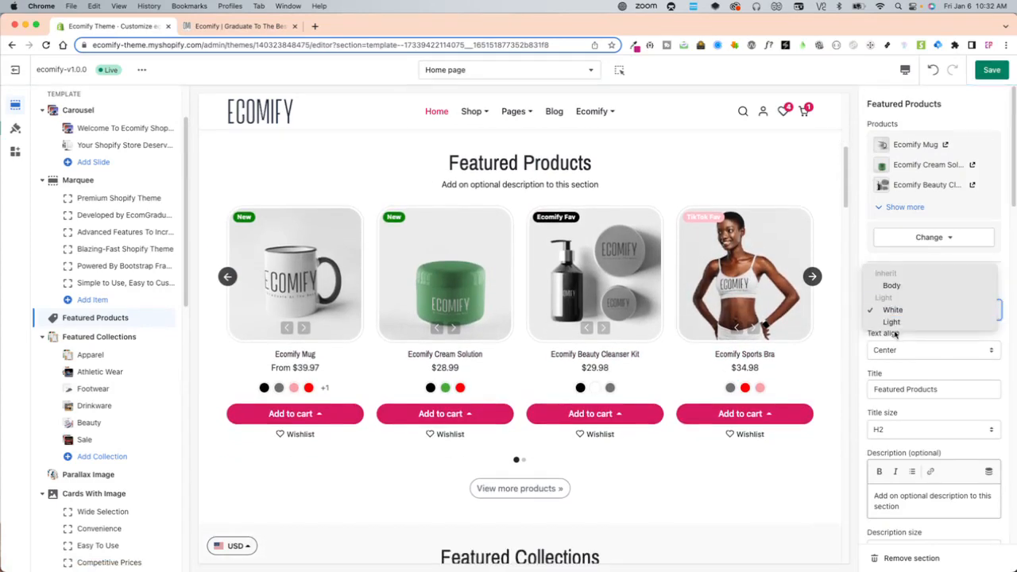
{"action": "left_click", "coordinate": [890, 321]}
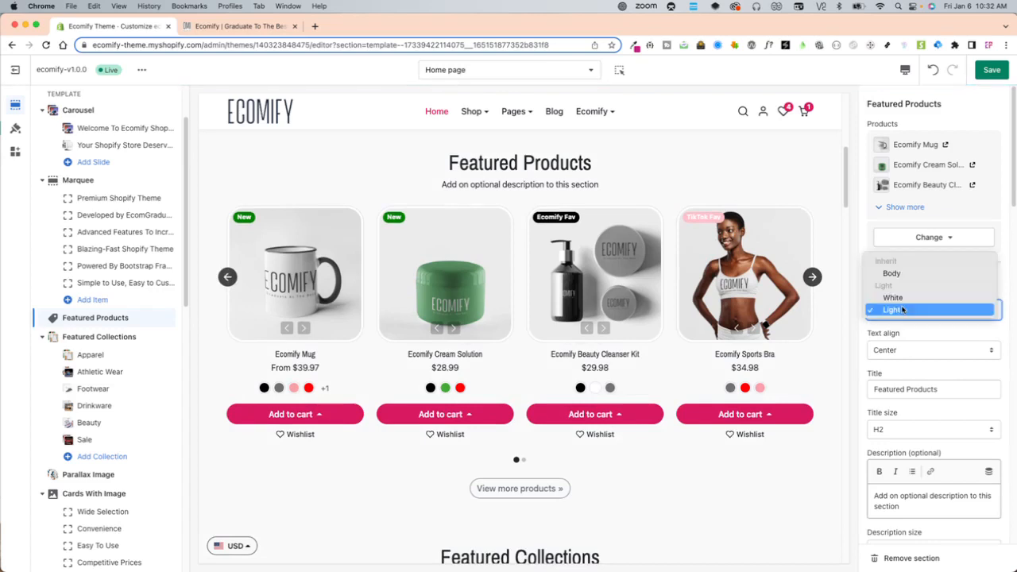
{"action": "left_click", "coordinate": [890, 310]}
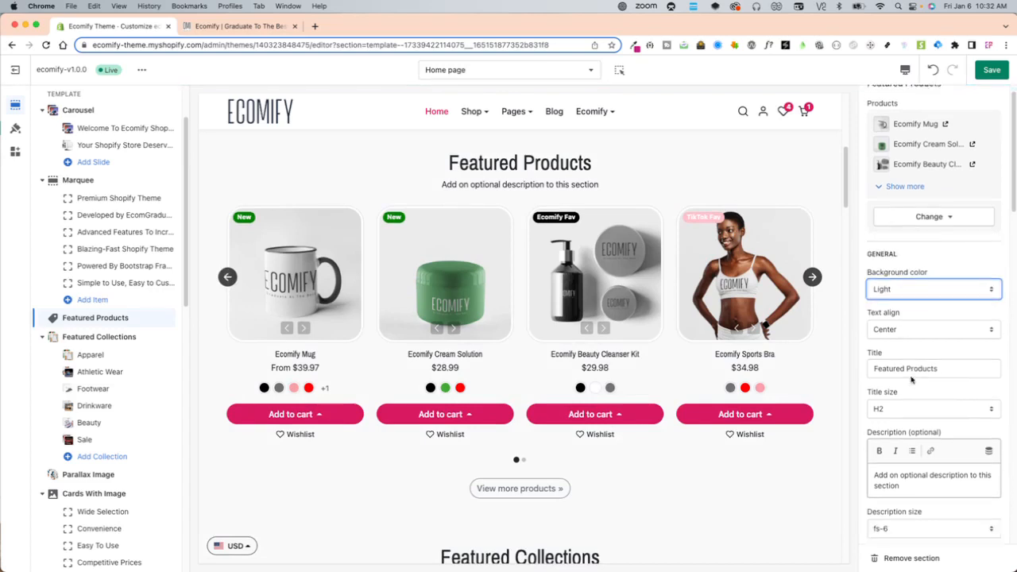
{"action": "left_click", "coordinate": [933, 329]}
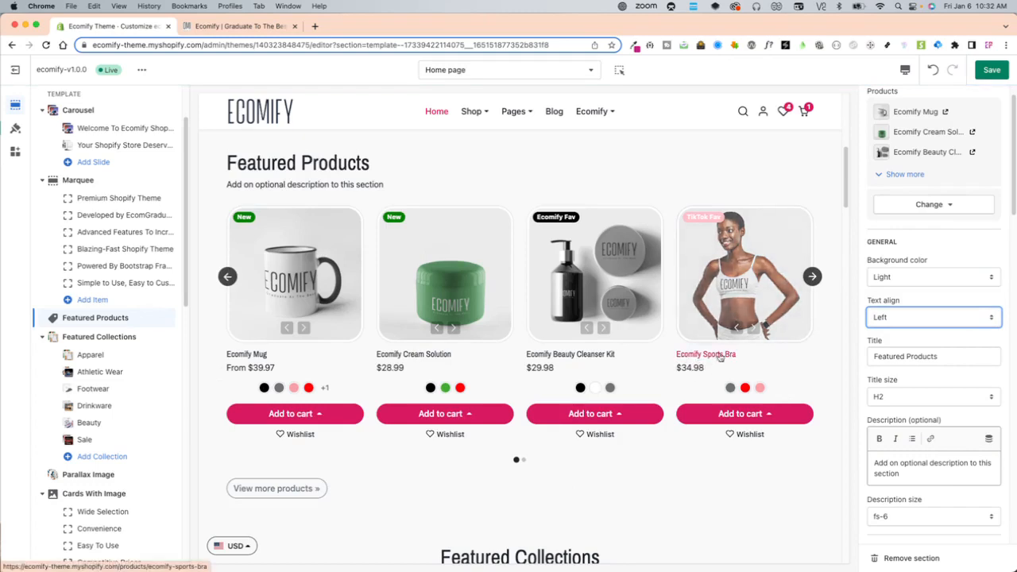
{"action": "left_click", "coordinate": [933, 318]}
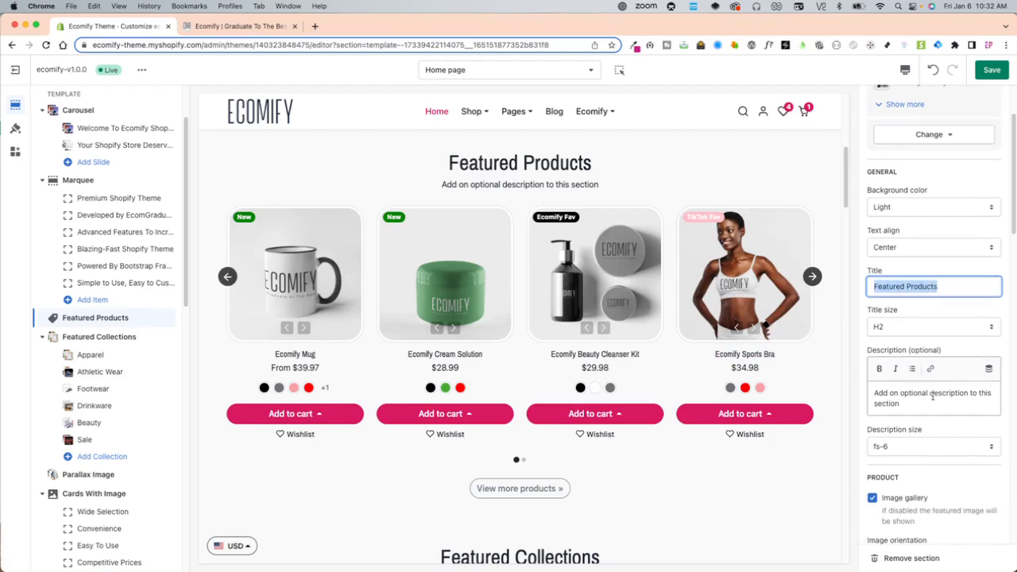
- Set the section title to H3 and add the description 'try these out' at size fs-5
{"action": "left_click", "coordinate": [931, 327]}
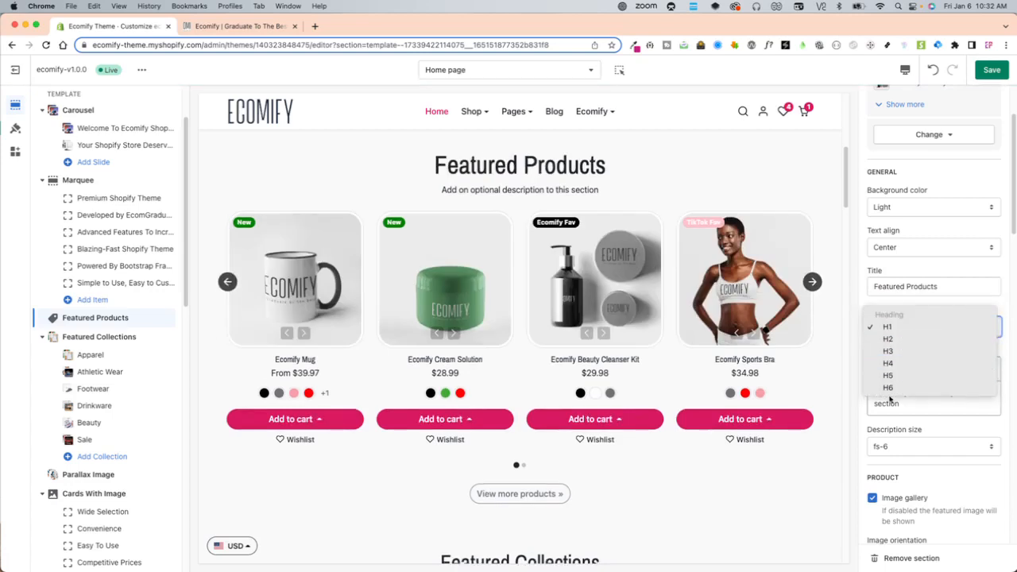
{"action": "left_click", "coordinate": [889, 387]}
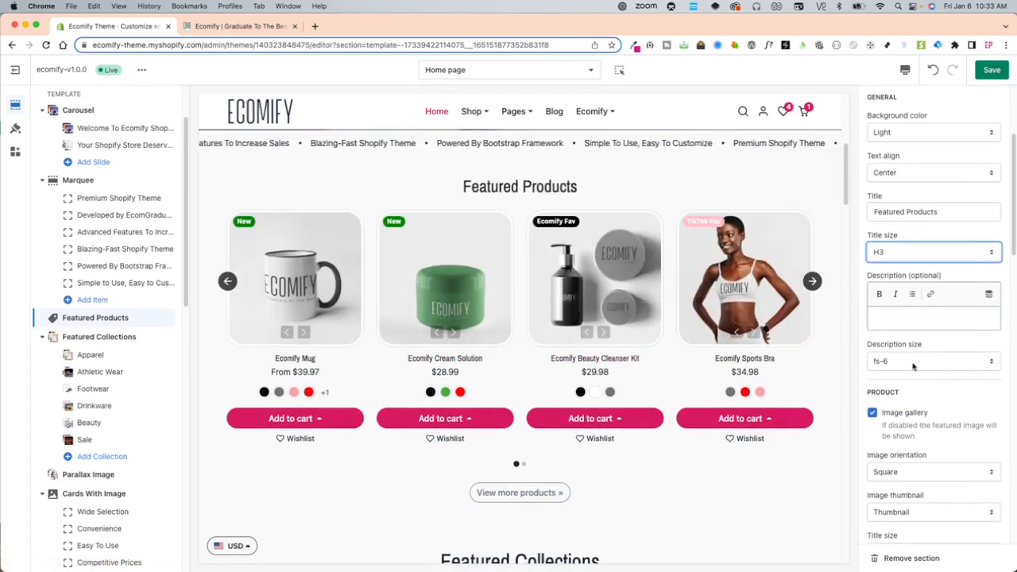
{"action": "left_click", "coordinate": [933, 360]}
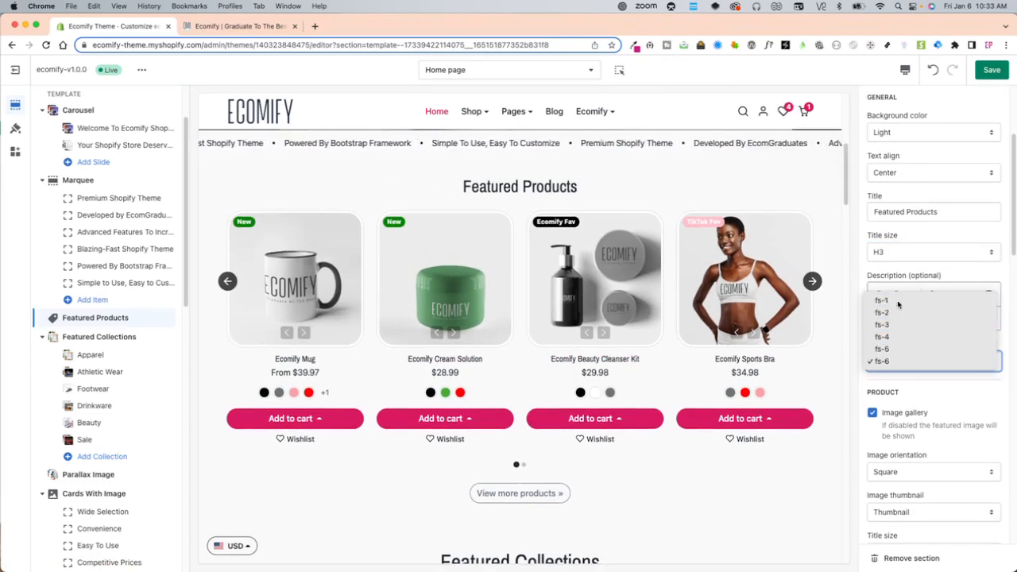
{"action": "type", "text": "tws"}
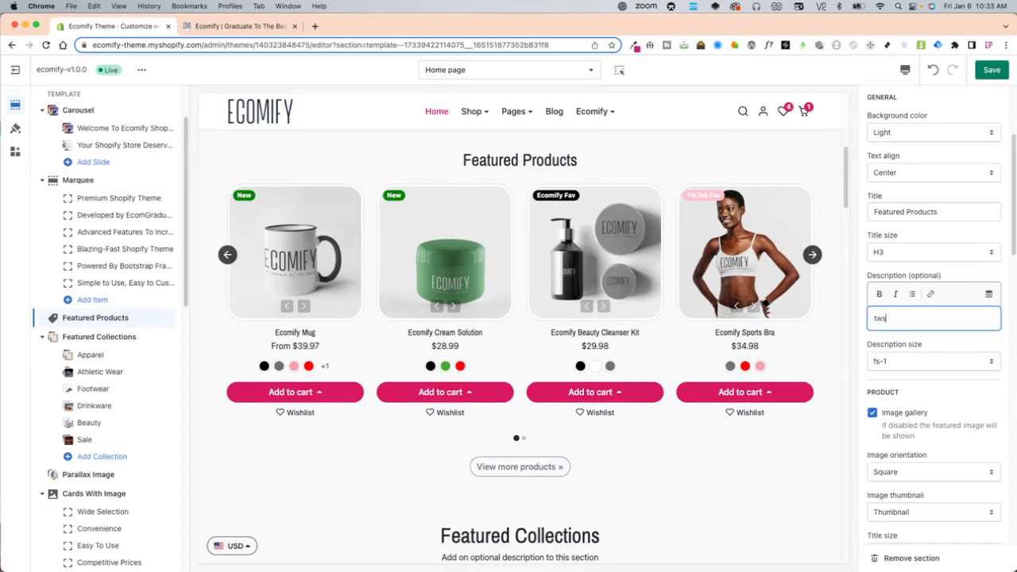
{"action": "type", "text": "try these out"}
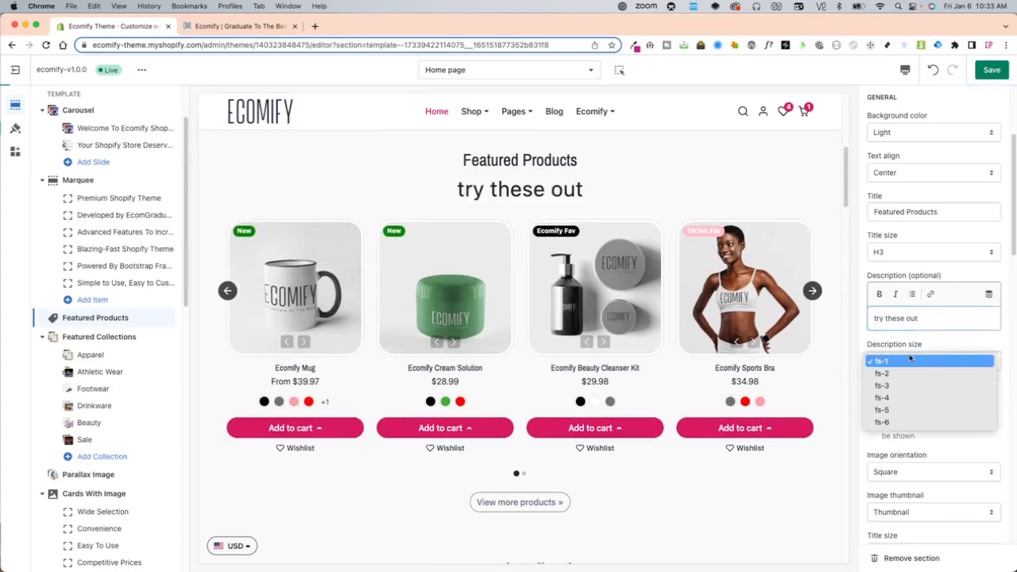
{"action": "left_click", "coordinate": [881, 410]}
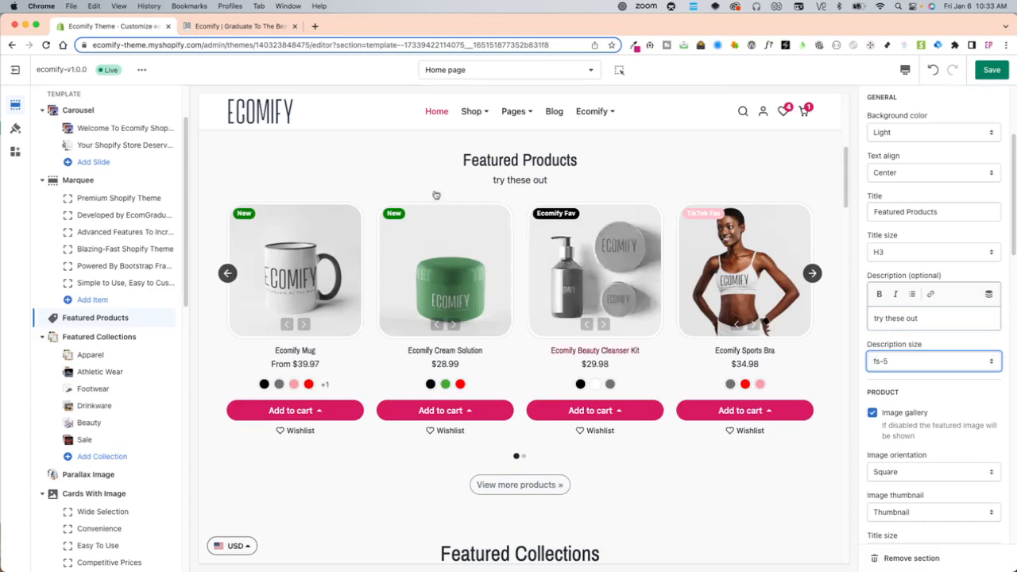
{"action": "scroll", "scroll_direction": "down", "scroll_amount": 3}
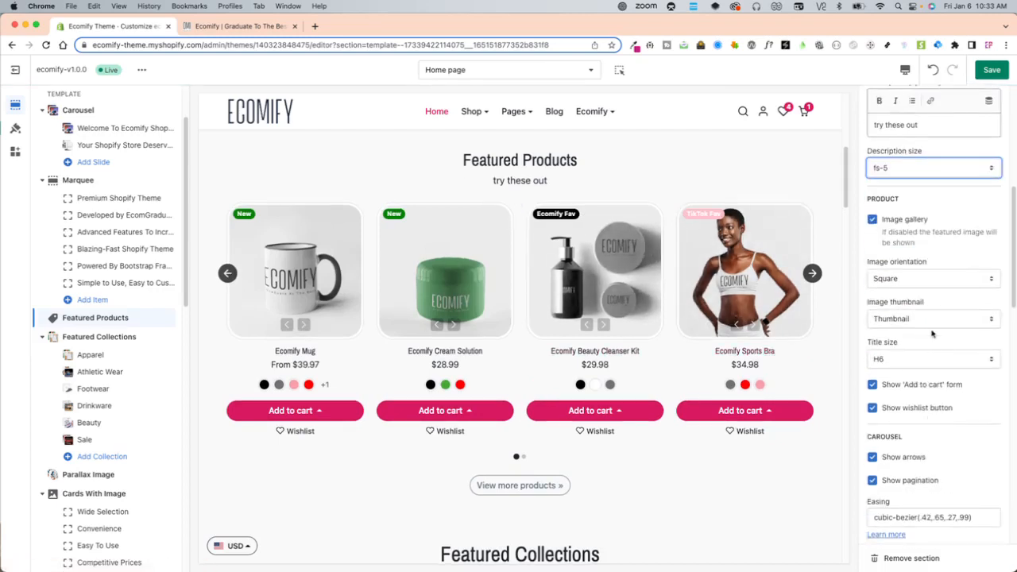
- Set product image orientation to Portrait after trying Landscape
{"action": "left_click", "coordinate": [931, 278]}
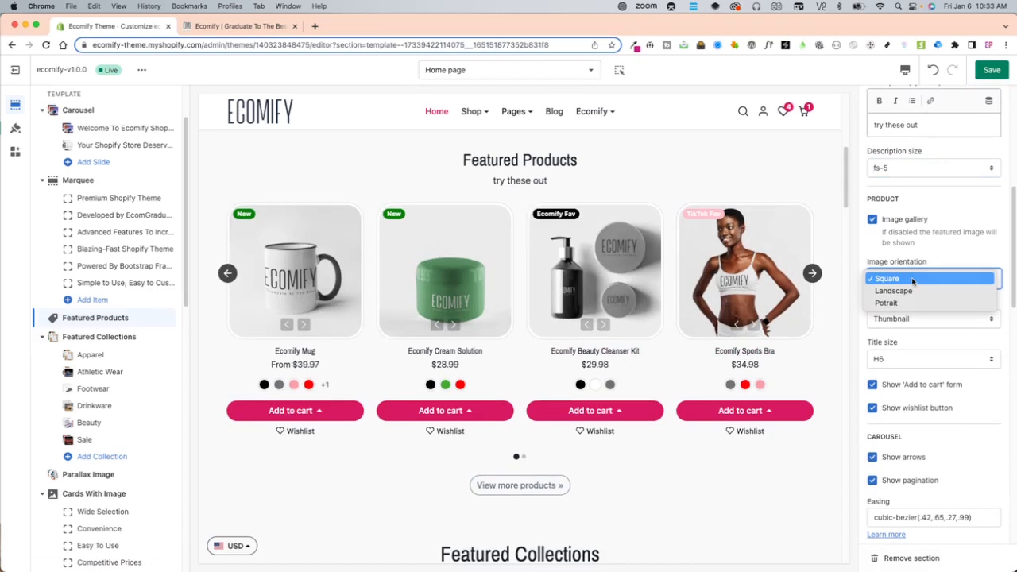
{"action": "left_click", "coordinate": [893, 291]}
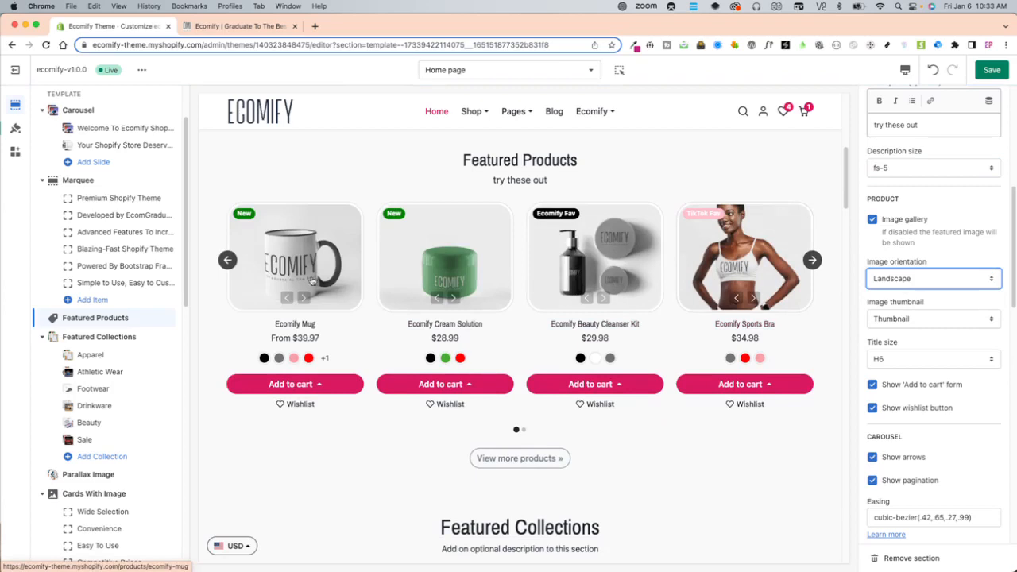
{"action": "left_click", "coordinate": [933, 278]}
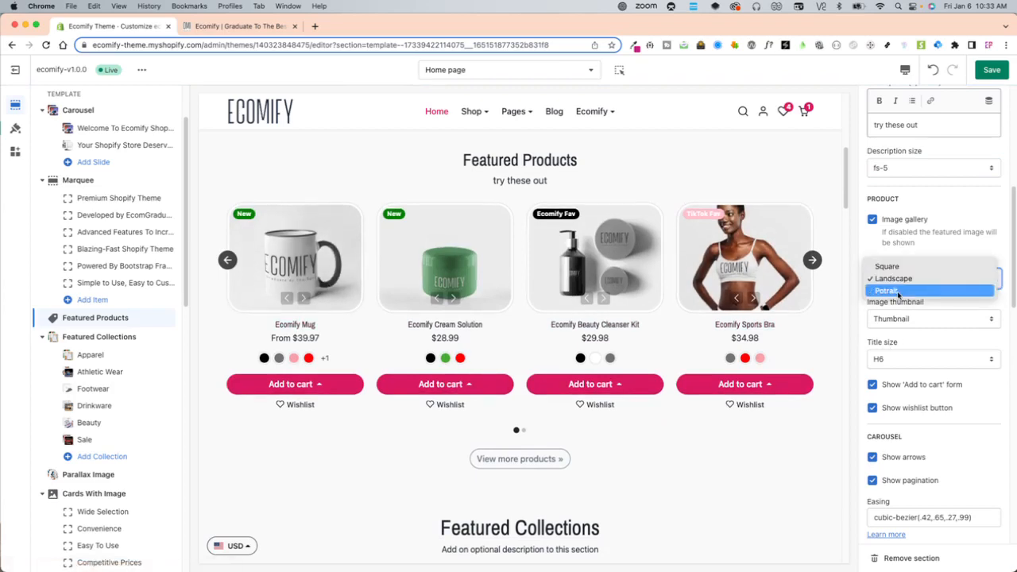
{"action": "left_click", "coordinate": [887, 289]}
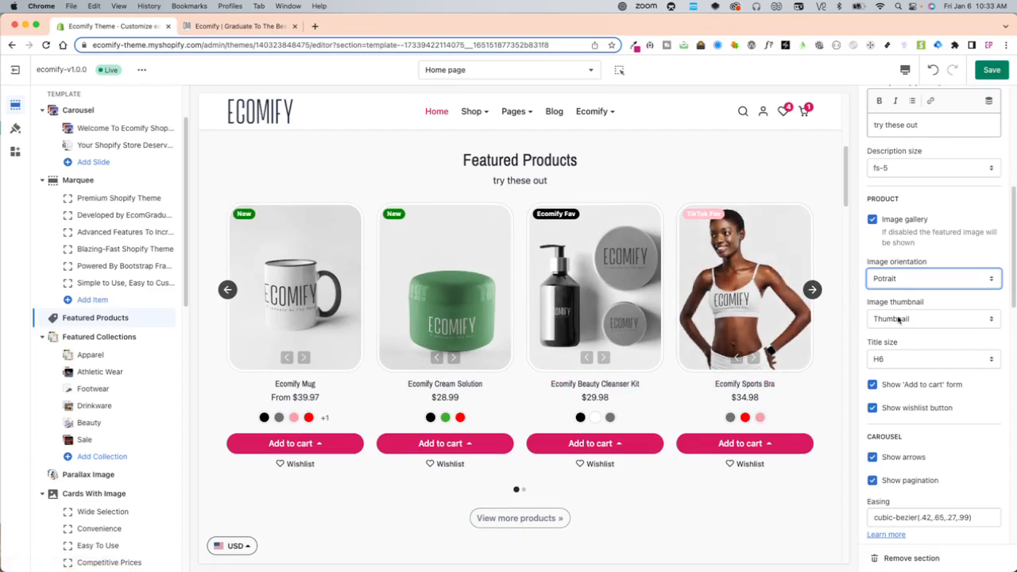
- Keep the product image thumbnail option on Thumbnail
{"action": "left_click", "coordinate": [933, 318]}
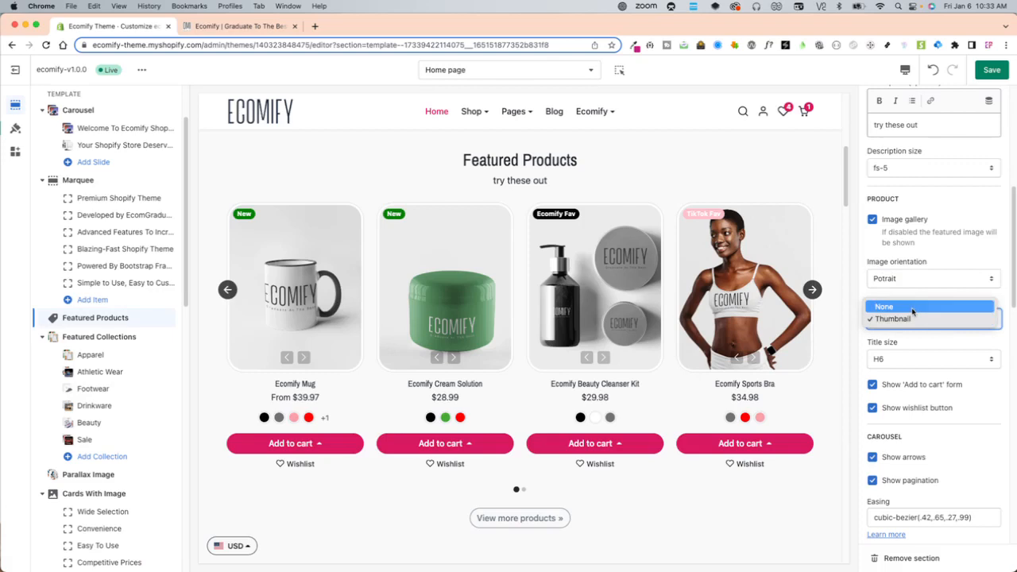
{"action": "left_click", "coordinate": [884, 305]}
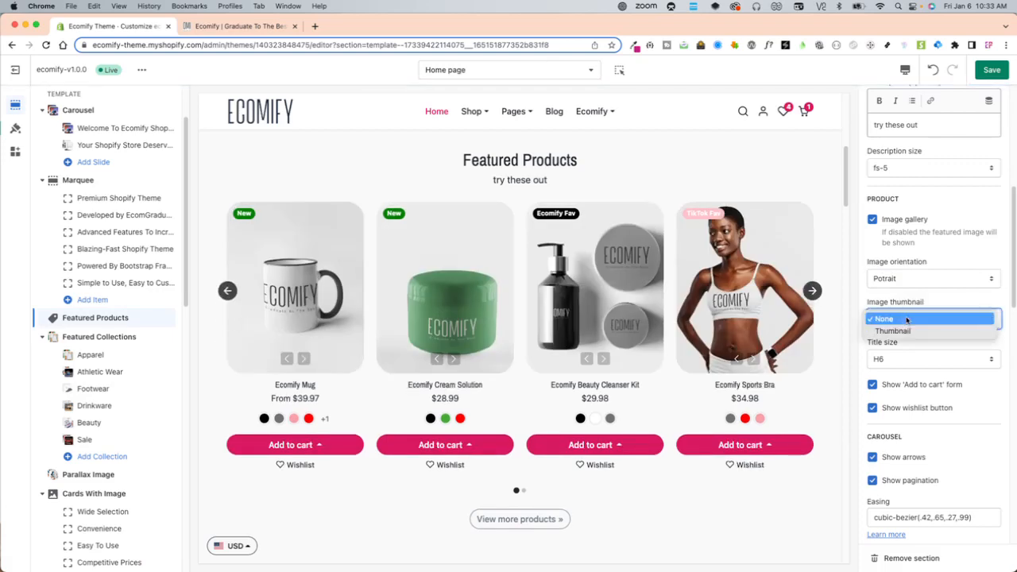
{"action": "left_click", "coordinate": [893, 332]}
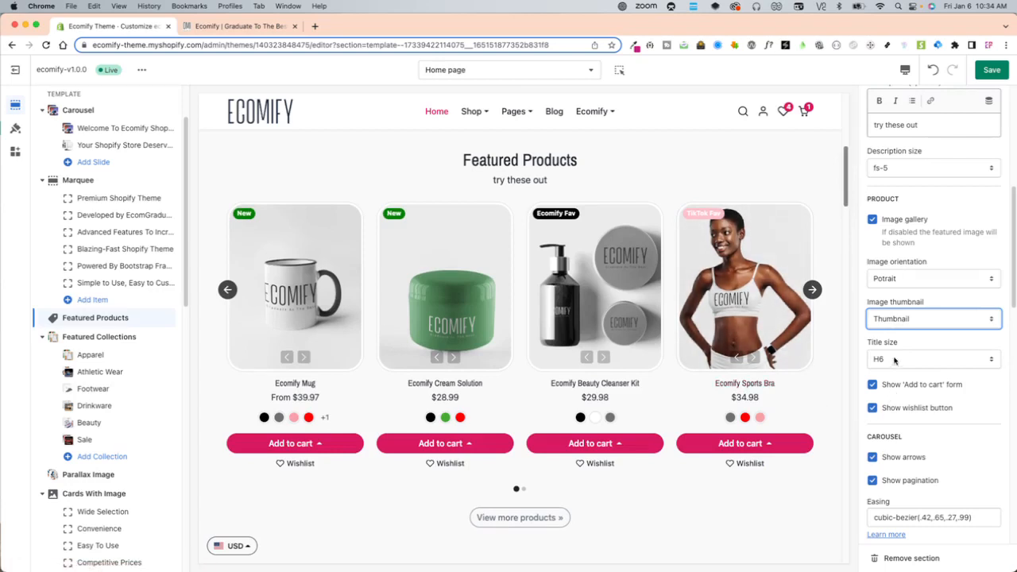
- Keep card titles at H6, hide the Add to cart form and keep the Wishlist button shown
{"action": "left_click", "coordinate": [933, 359]}
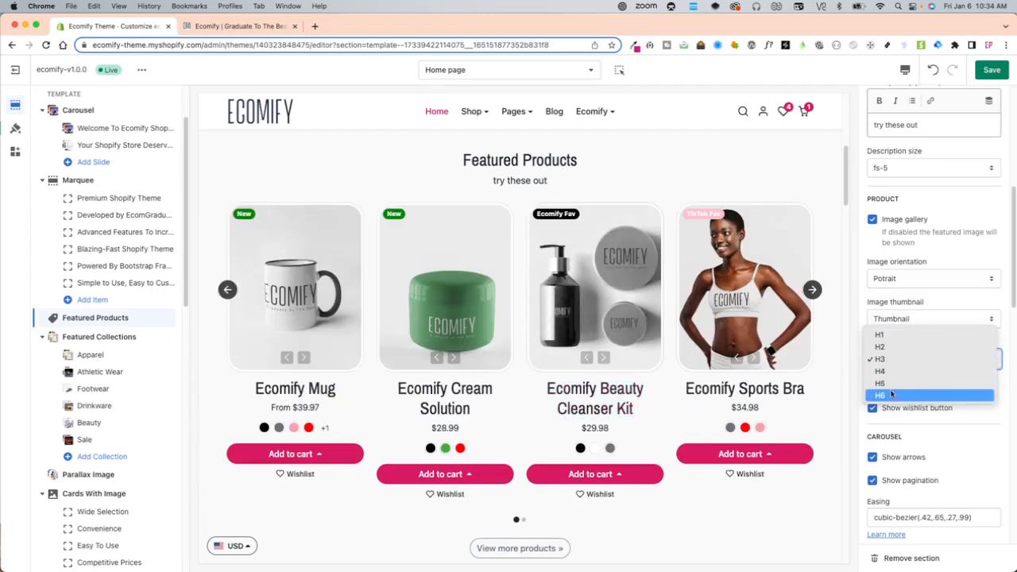
{"action": "left_click", "coordinate": [880, 394]}
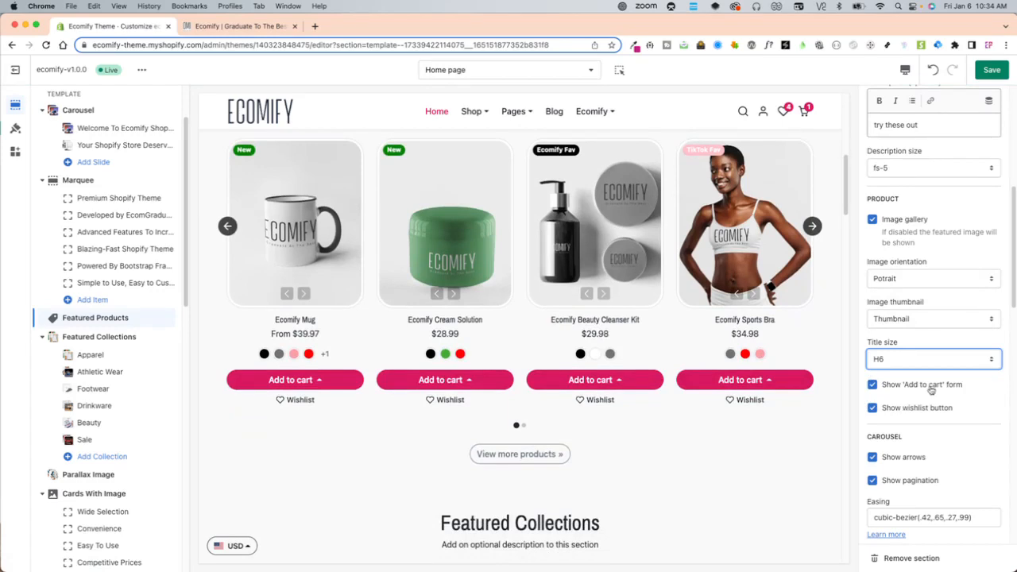
{"action": "left_click", "coordinate": [871, 385]}
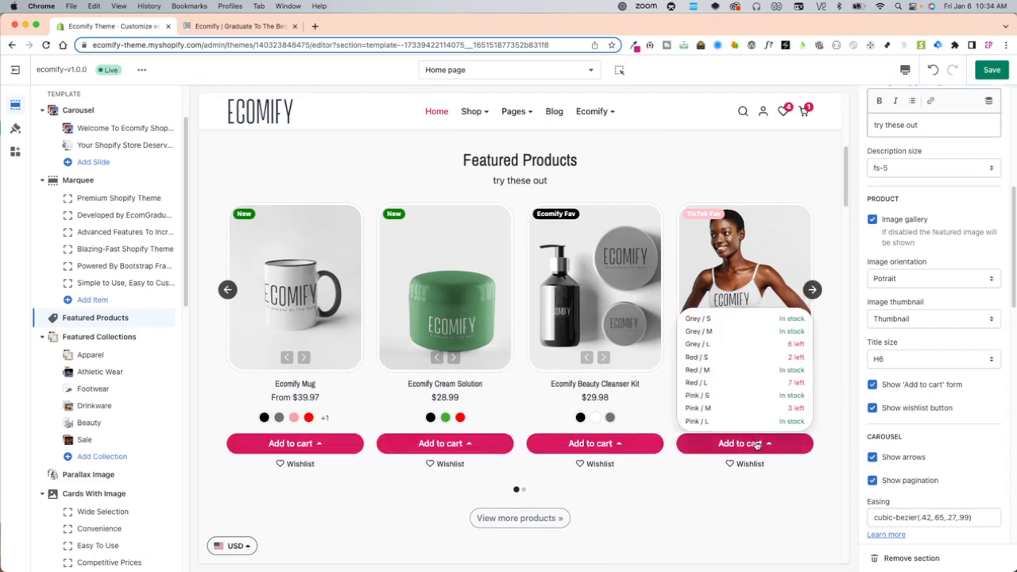
{"action": "mouse_move", "coordinate": [741, 369]}
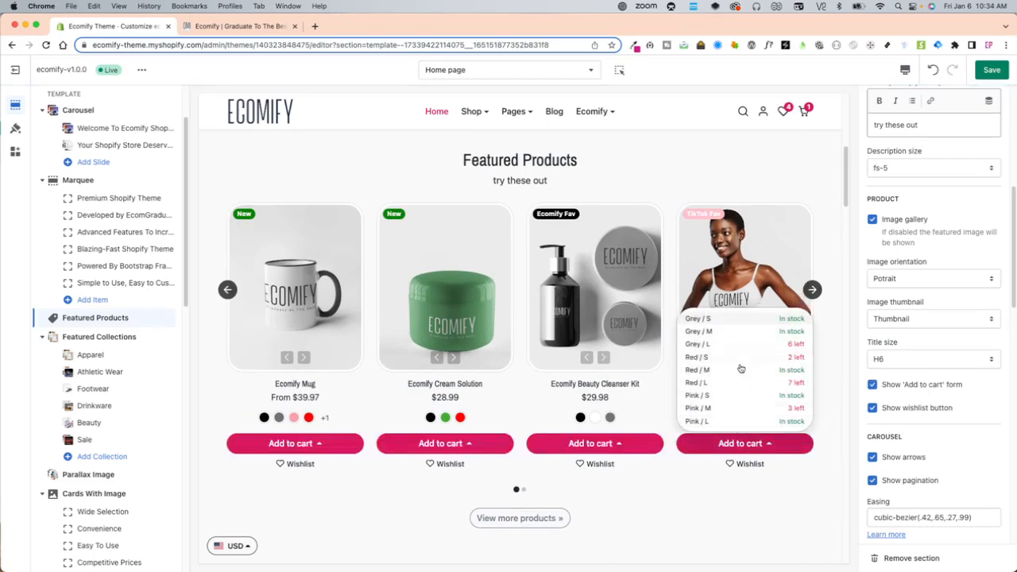
{"action": "mouse_move", "coordinate": [764, 421]}
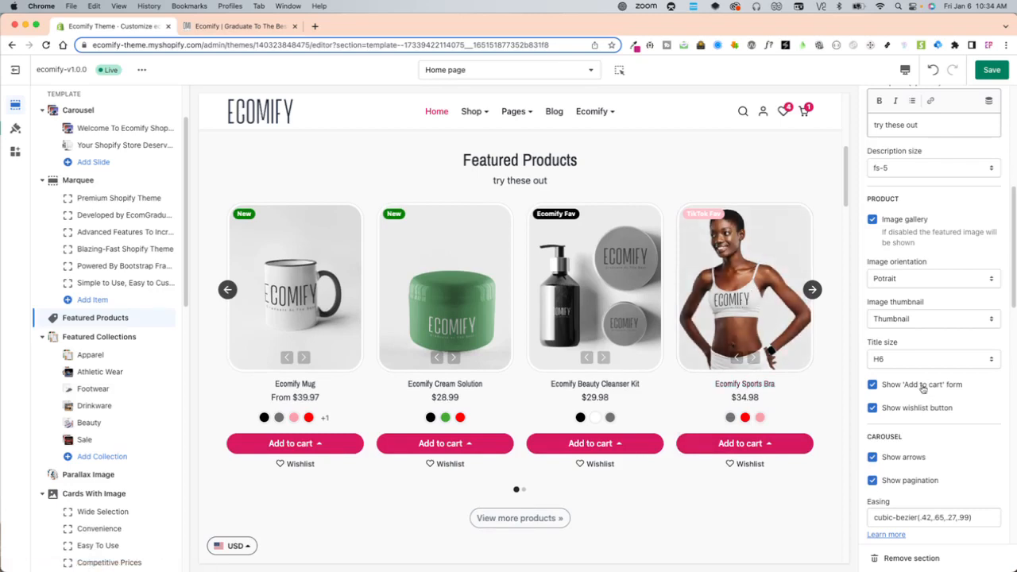
{"action": "left_click", "coordinate": [871, 384]}
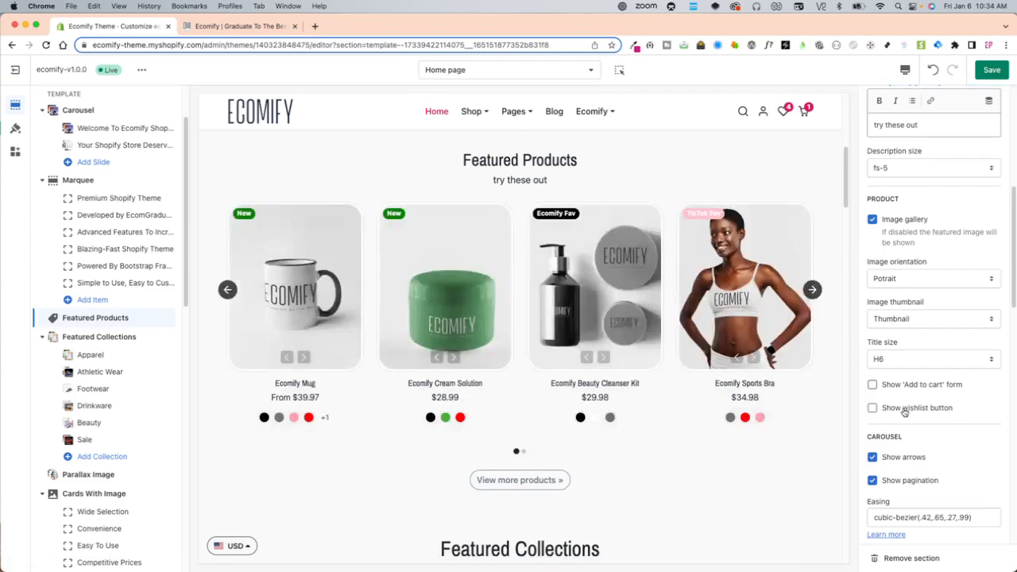
{"action": "left_click", "coordinate": [872, 407]}
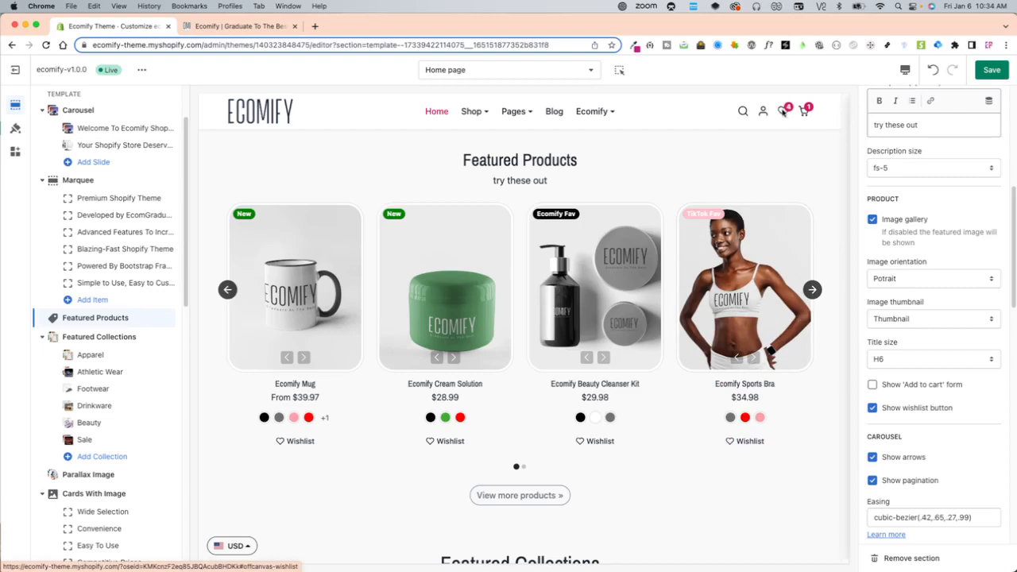
{"action": "left_click", "coordinate": [785, 111]}
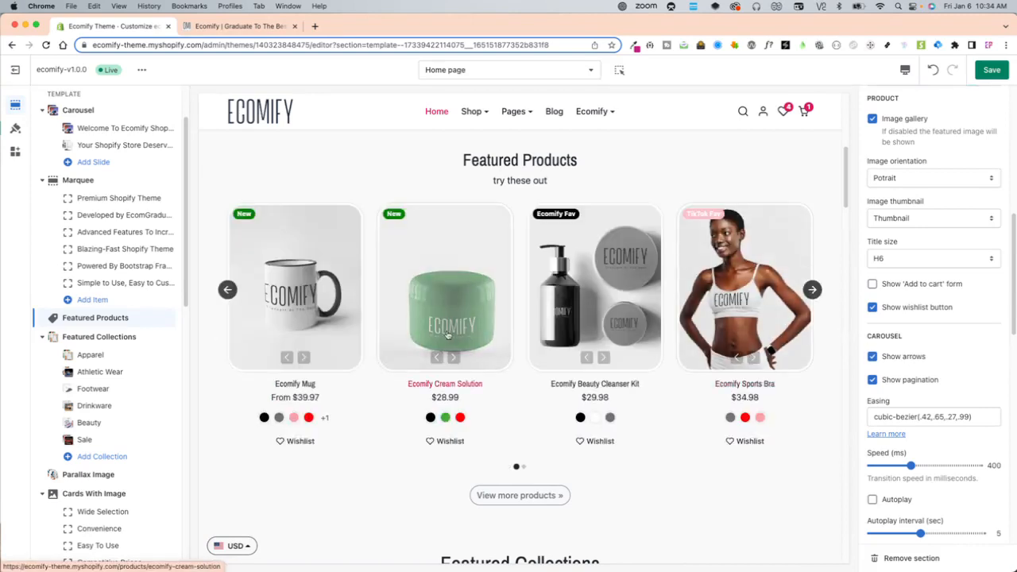
- Hide carousel pagination, set the slide transition speed to 50 ms and keep Per move on All
{"action": "scroll", "scroll_direction": "down", "scroll_amount": 3}
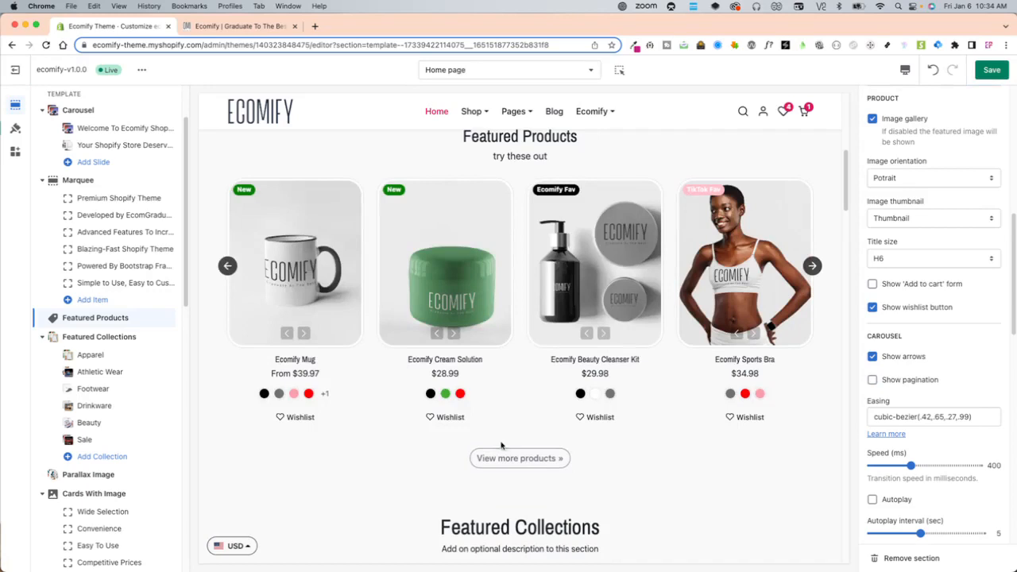
{"action": "scroll", "scroll_direction": "down", "scroll_amount": 3}
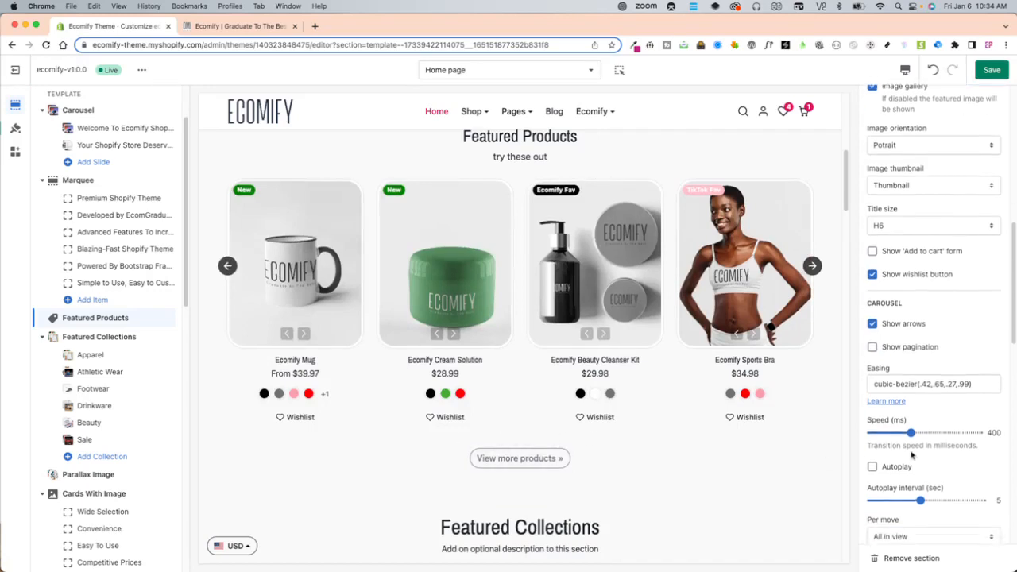
{"action": "scroll", "scroll_direction": "down", "scroll_amount": 3}
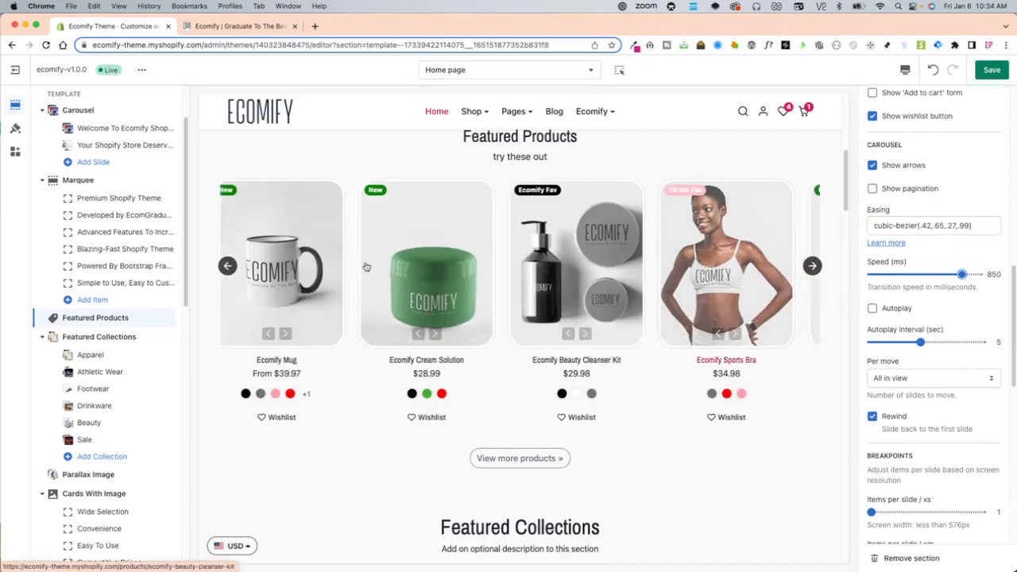
{"action": "left_click_drag", "start_coordinate": [961, 274], "coordinate": [870, 273]}
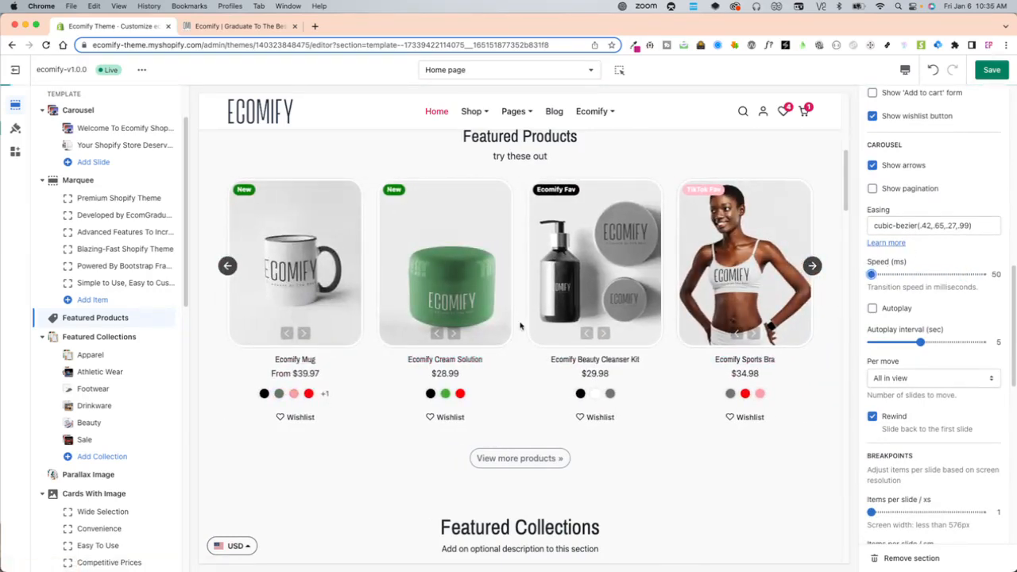
{"action": "left_click", "coordinate": [811, 265]}
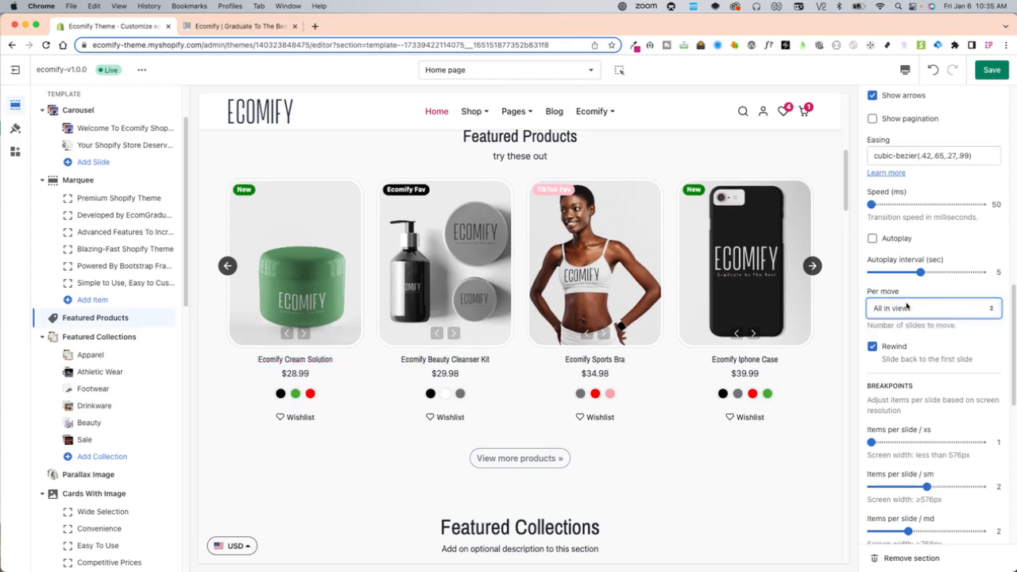
{"action": "left_click", "coordinate": [933, 308]}
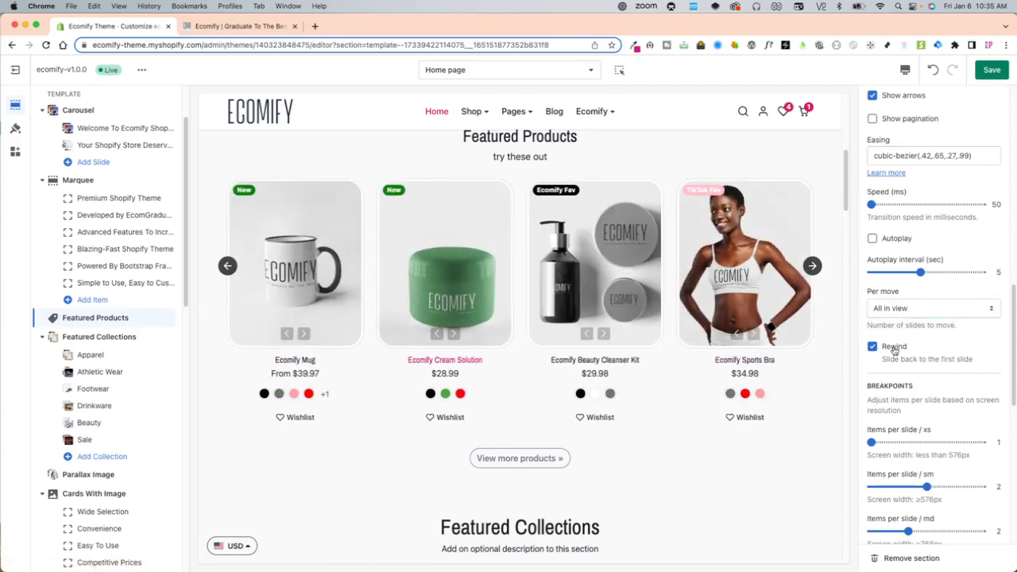
{"action": "scroll", "scroll_direction": "down", "scroll_amount": 3}
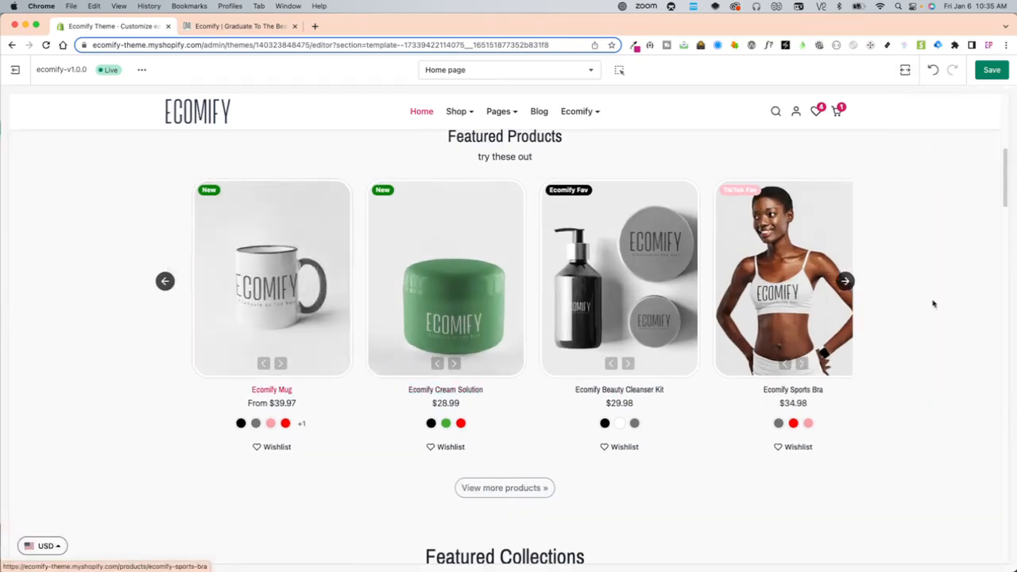
{"action": "left_click", "coordinate": [844, 280]}
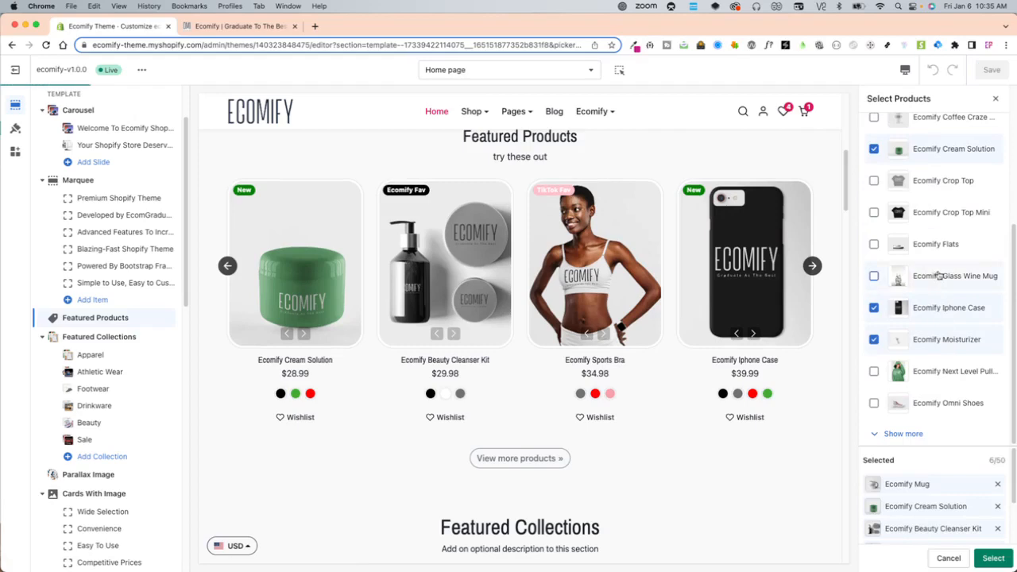
{"action": "left_click", "coordinate": [986, 559]}
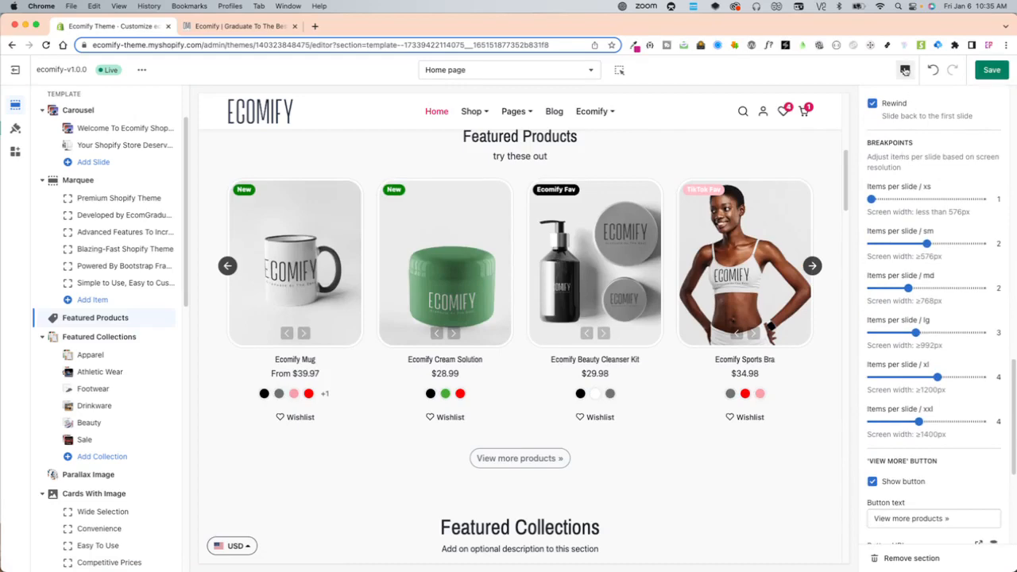
- Set items per slide on xs screens to 2 and step through the mobile preview carousel
{"action": "left_click", "coordinate": [904, 70]}
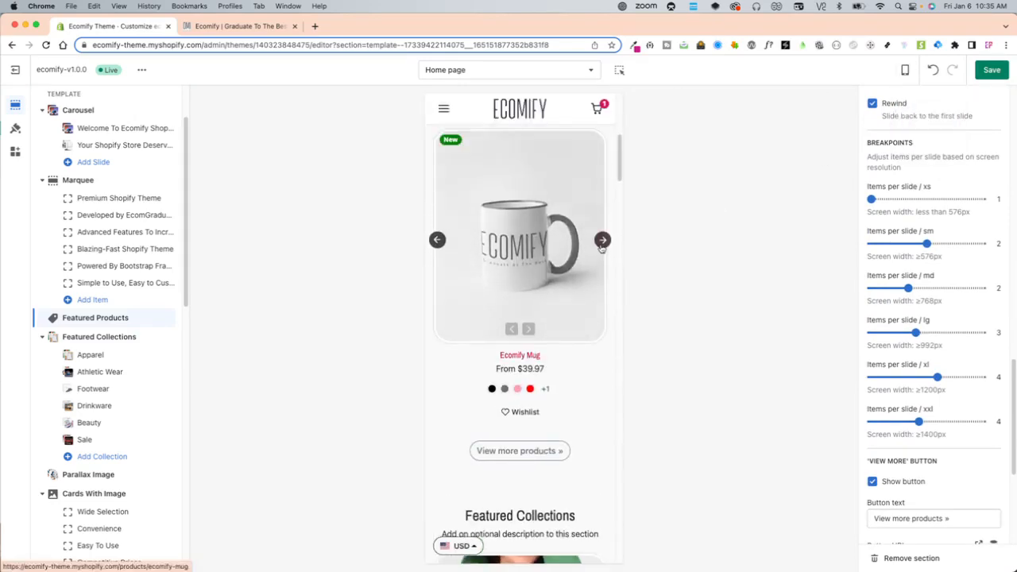
{"action": "left_click", "coordinate": [602, 238]}
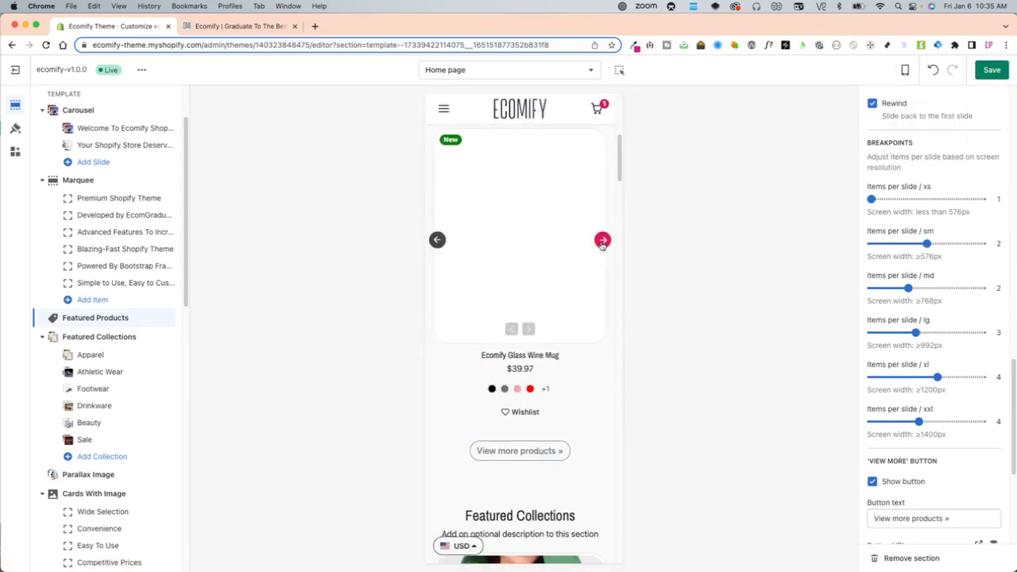
{"action": "left_click", "coordinate": [601, 238]}
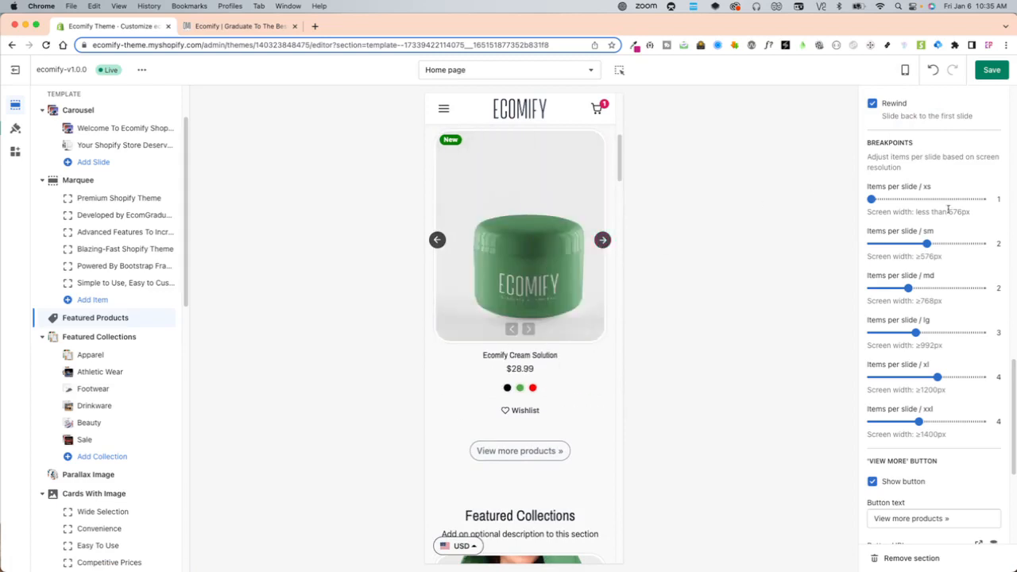
{"action": "left_click_drag", "start_coordinate": [871, 200], "coordinate": [928, 200]}
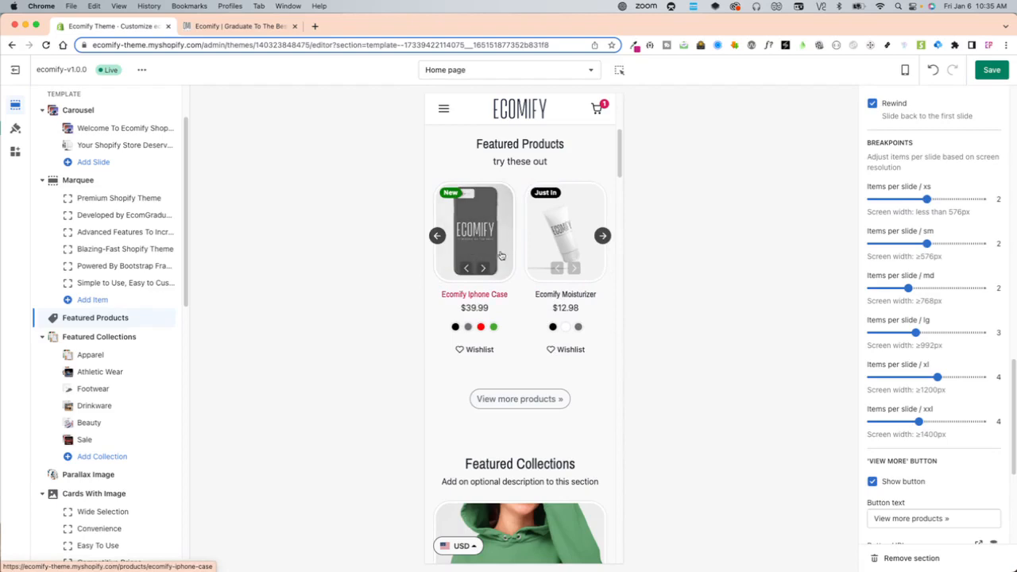
{"action": "left_click", "coordinate": [600, 235]}
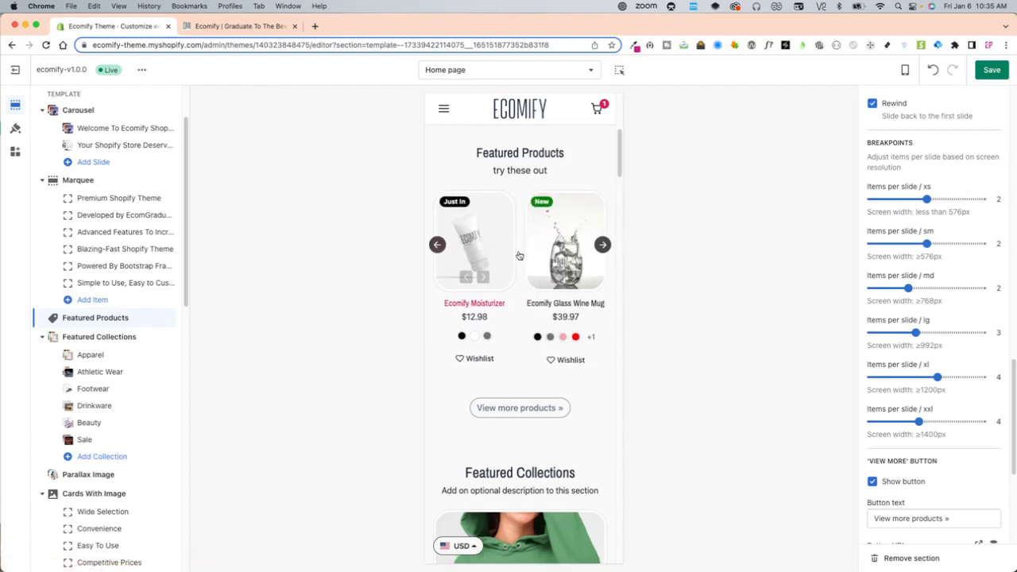
{"action": "left_click_drag", "start_coordinate": [925, 201], "coordinate": [871, 200]}
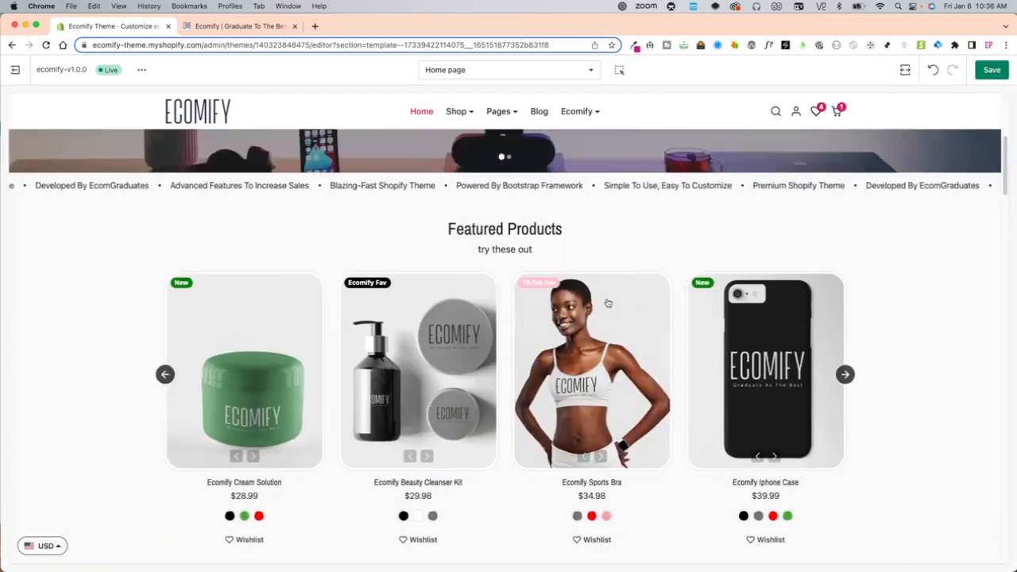
- Leave the full-screen preview and switch the preview to Desktop width
{"action": "left_click", "coordinate": [846, 374]}
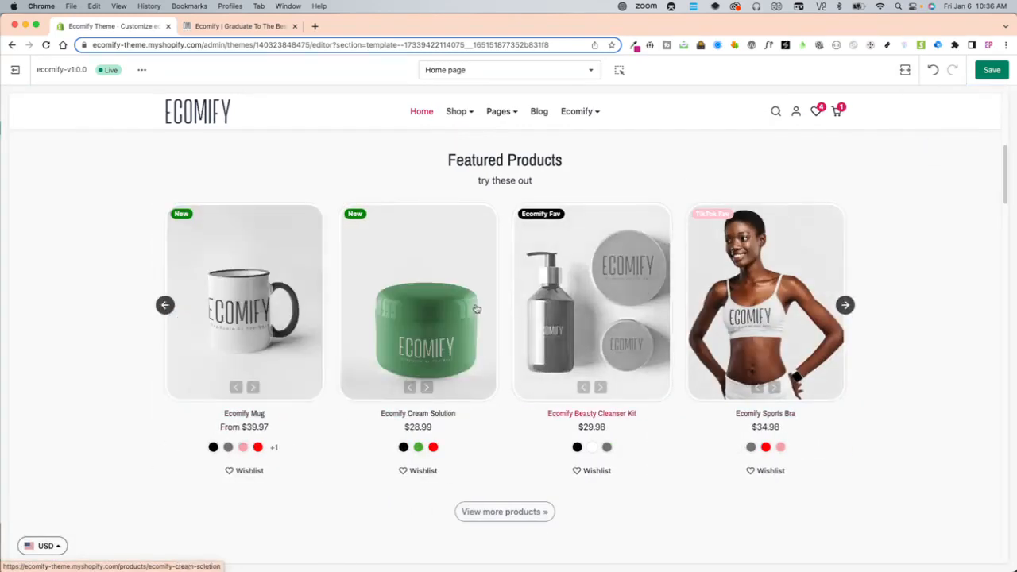
{"action": "left_click", "coordinate": [906, 70]}
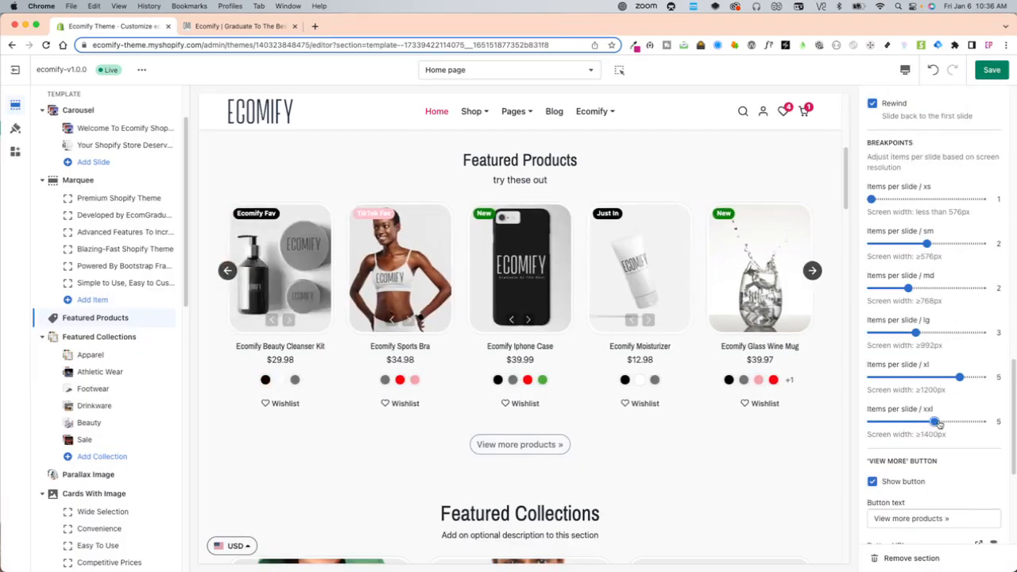
{"action": "left_click", "coordinate": [906, 67]}
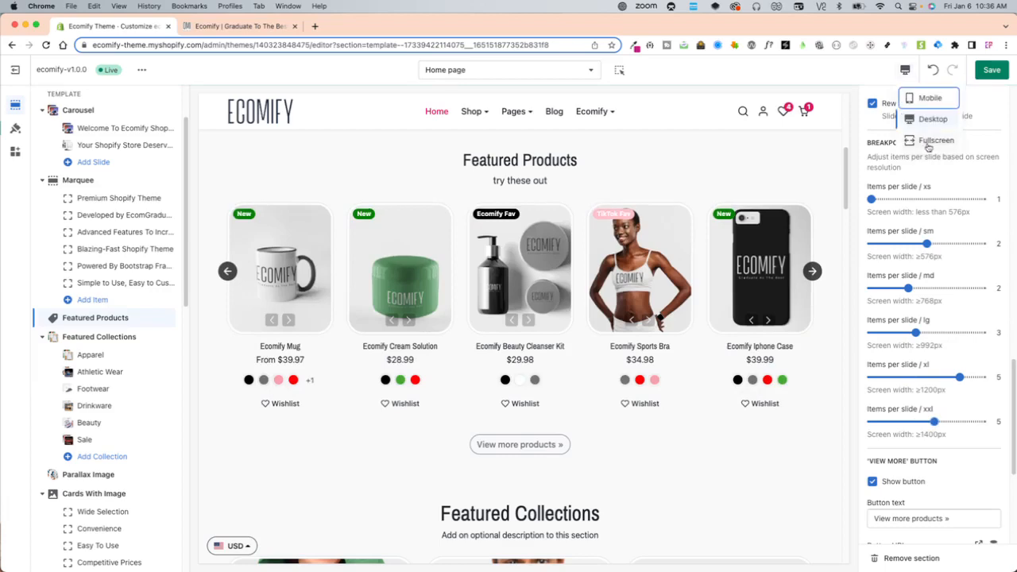
{"action": "left_click", "coordinate": [928, 140]}
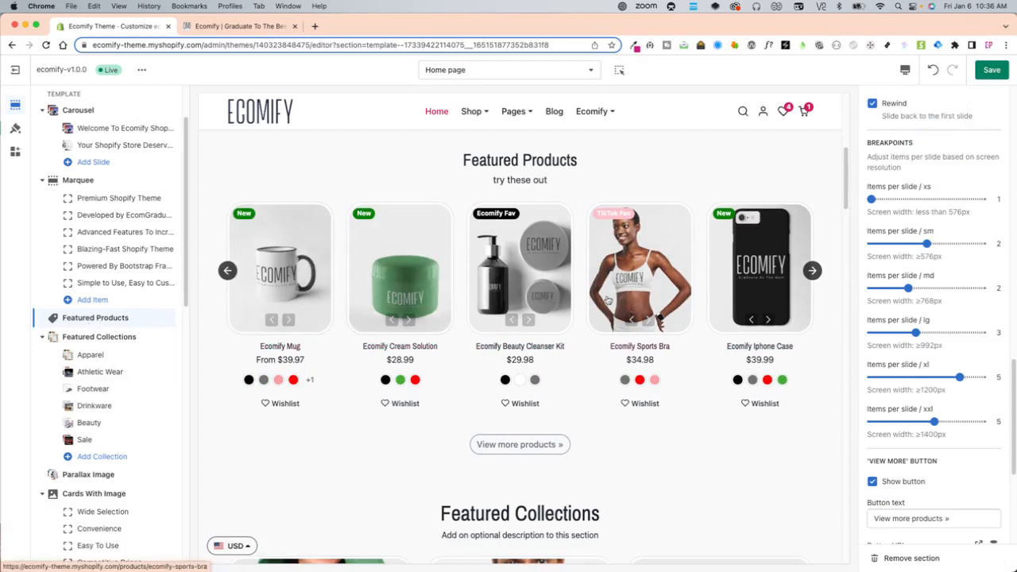
- Set items per slide to 3 for xl and xxl screens
{"action": "left_click_drag", "start_coordinate": [935, 423], "coordinate": [898, 423]}
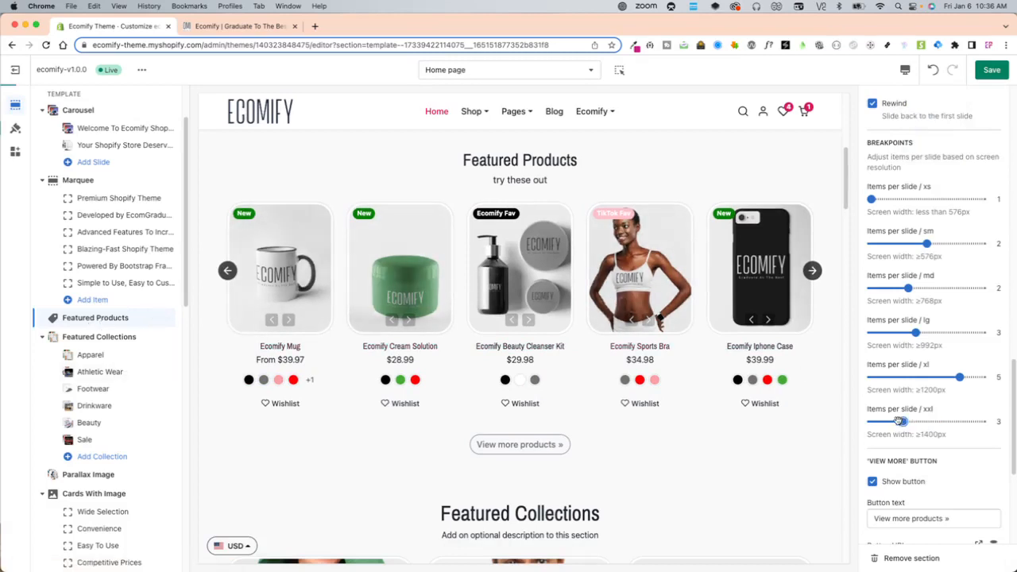
{"action": "left_click_drag", "start_coordinate": [960, 378], "coordinate": [915, 378]}
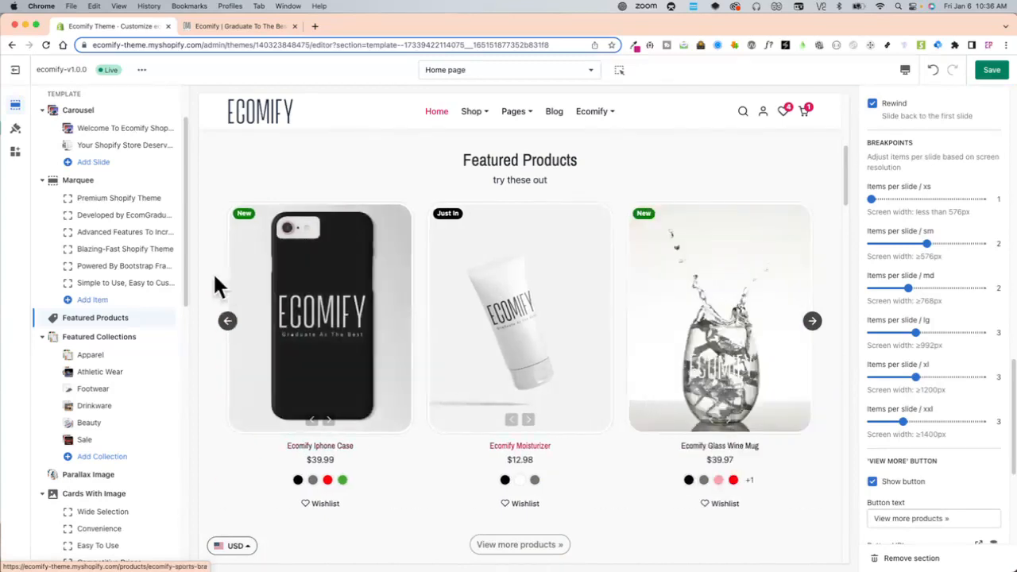
{"action": "scroll", "scroll_direction": "down", "scroll_amount": 3}
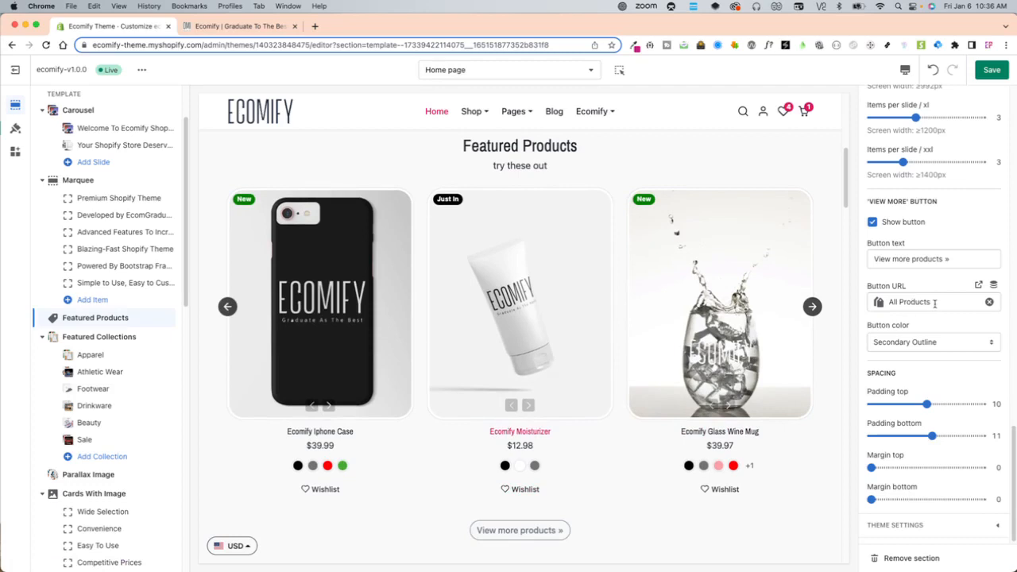
- Set the View more products button colour to solid Secondary
{"action": "left_click", "coordinate": [931, 302]}
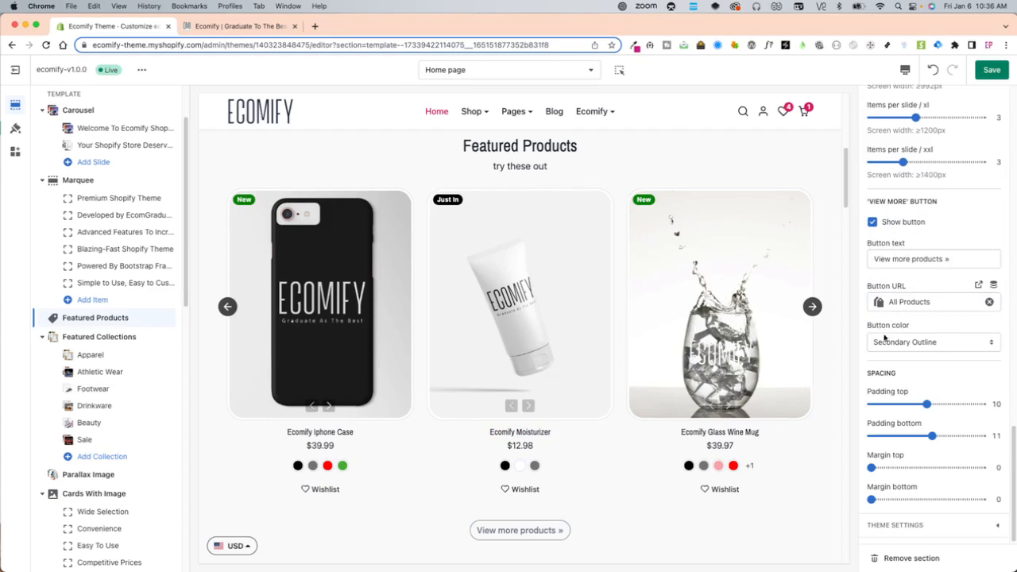
{"action": "scroll", "scroll_direction": "down", "scroll_amount": 3}
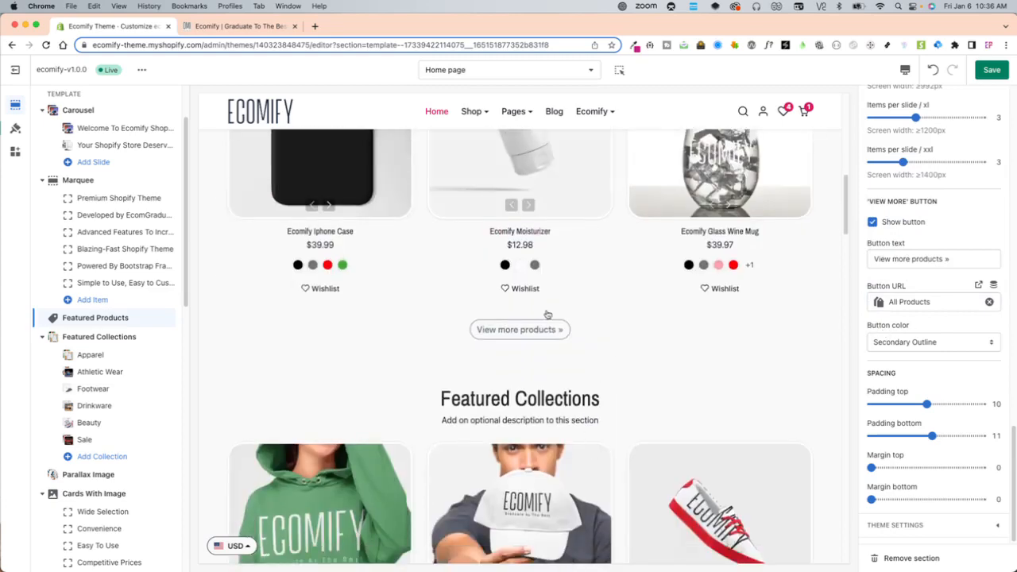
{"action": "left_click", "coordinate": [933, 343]}
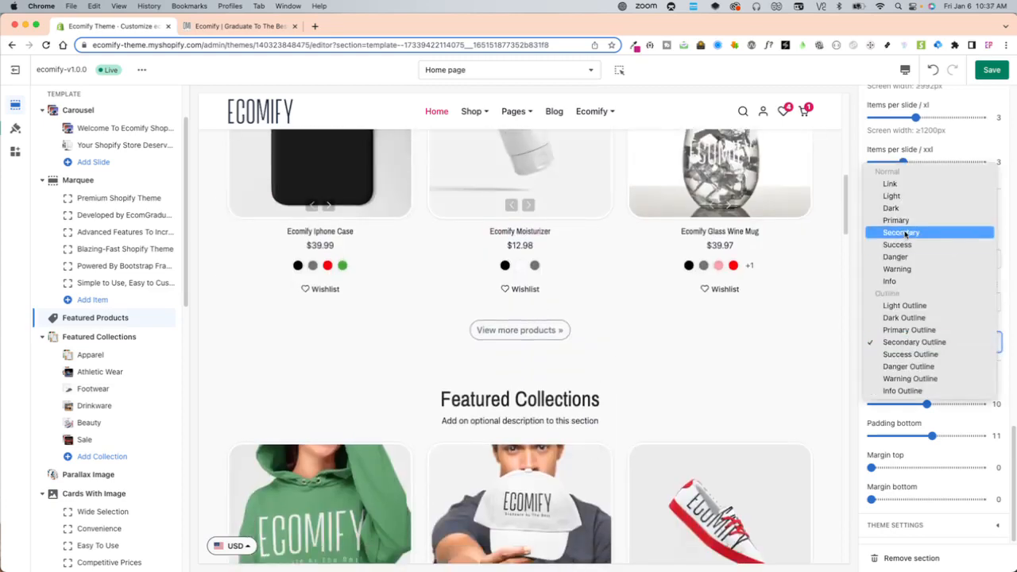
{"action": "left_click", "coordinate": [900, 232]}
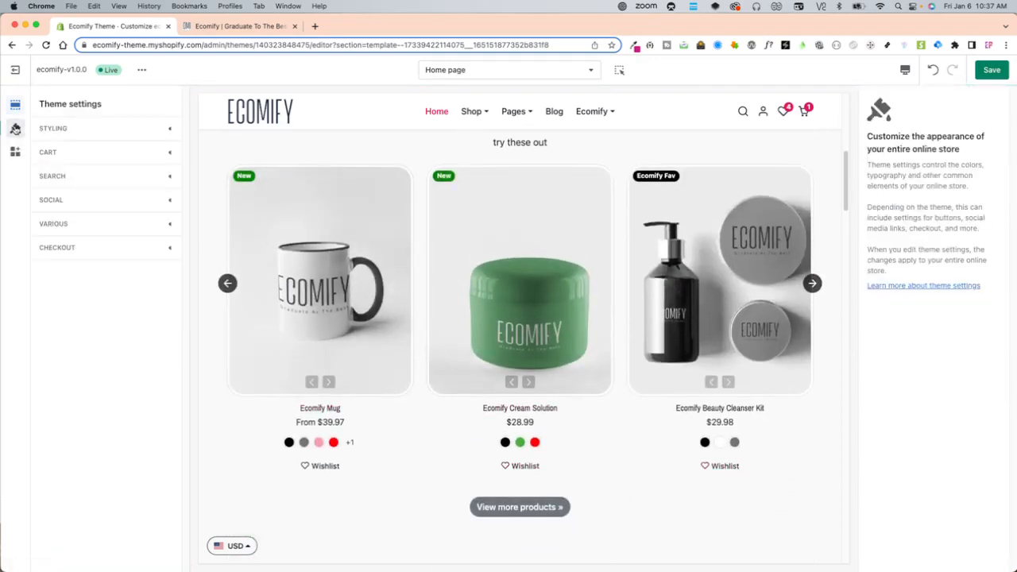
- Switch the View more products button colour to Primary Outline in Featured Products
{"action": "left_click", "coordinate": [54, 127]}
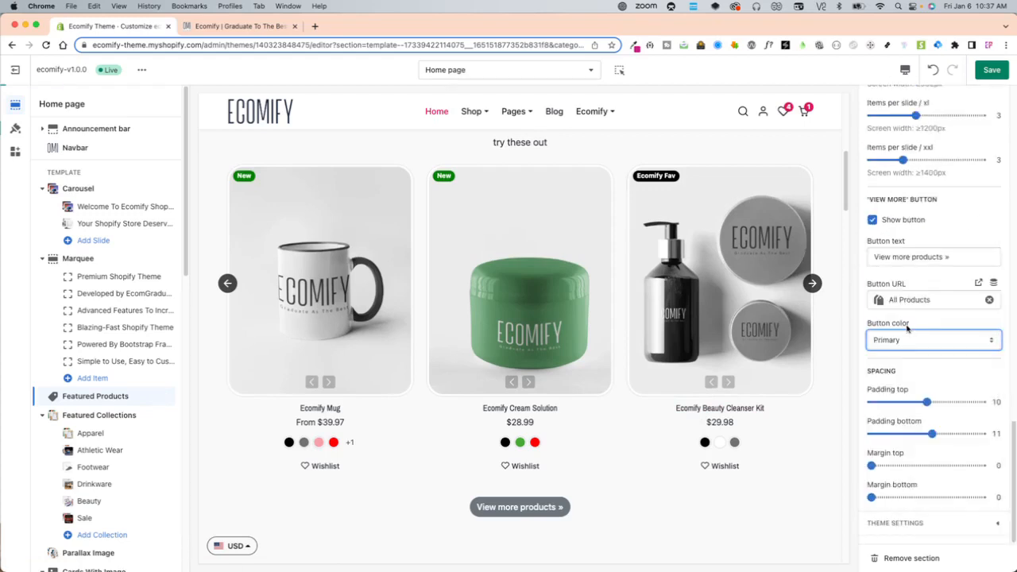
{"action": "left_click", "coordinate": [933, 340]}
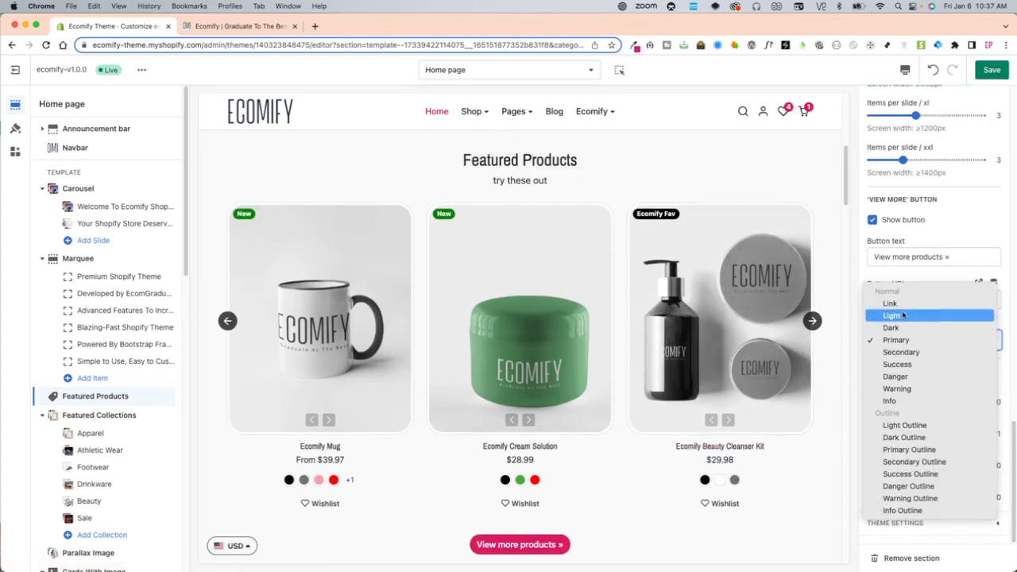
{"action": "mouse_move", "coordinate": [890, 400]}
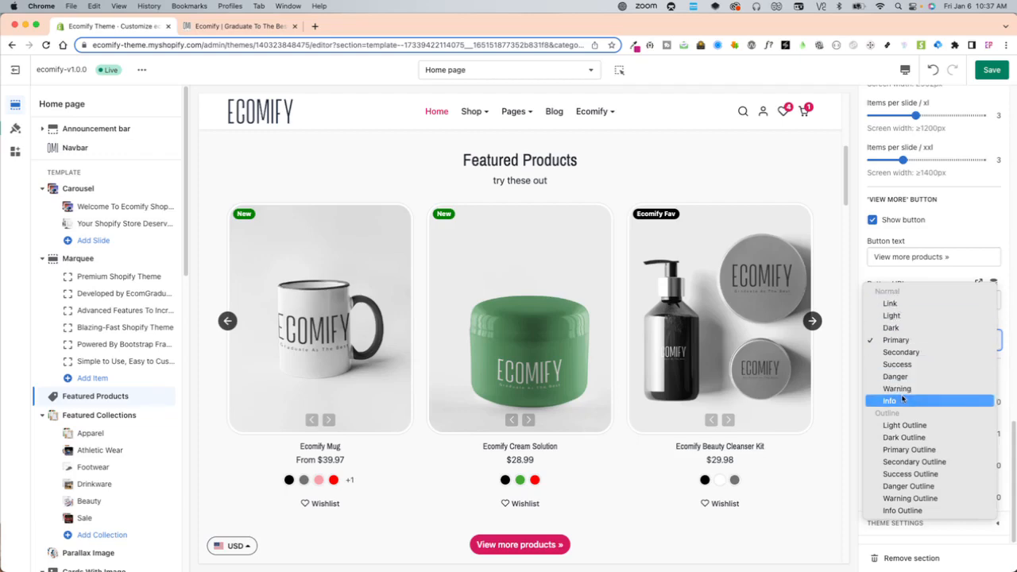
{"action": "mouse_move", "coordinate": [909, 450]}
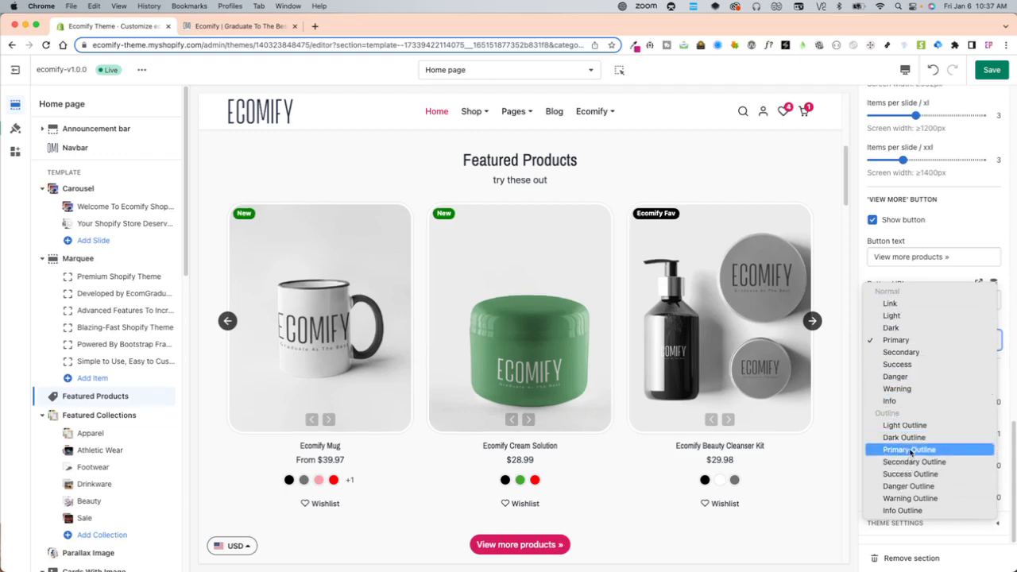
{"action": "left_click", "coordinate": [909, 448]}
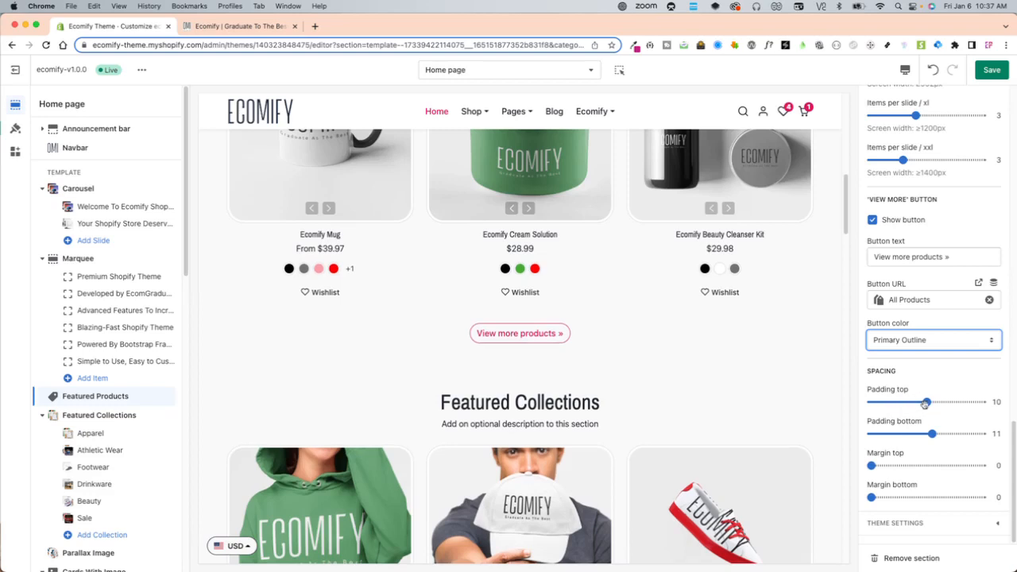
{"action": "mouse_move", "coordinate": [900, 464]}
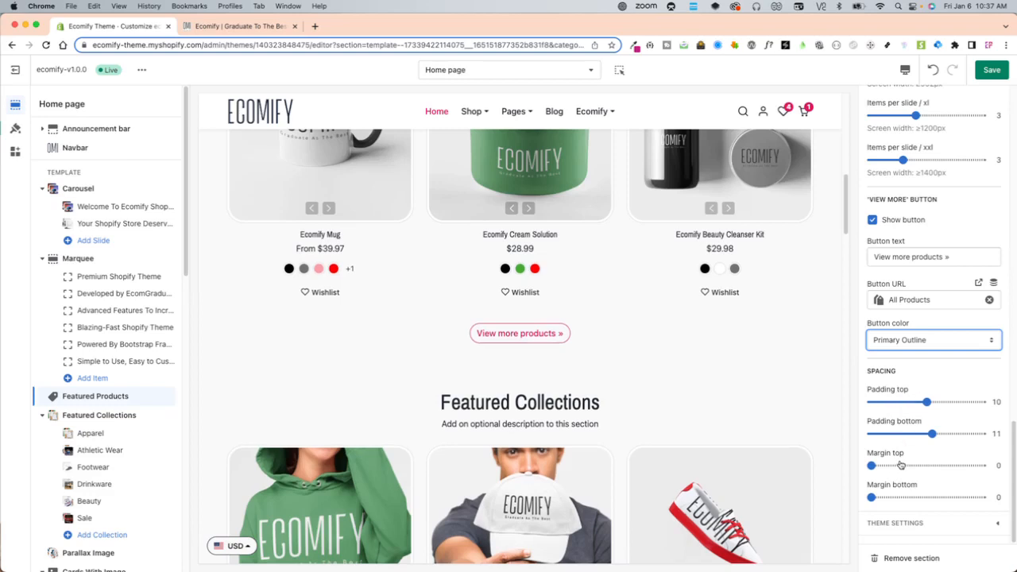
{"action": "mouse_move", "coordinate": [769, 400]}
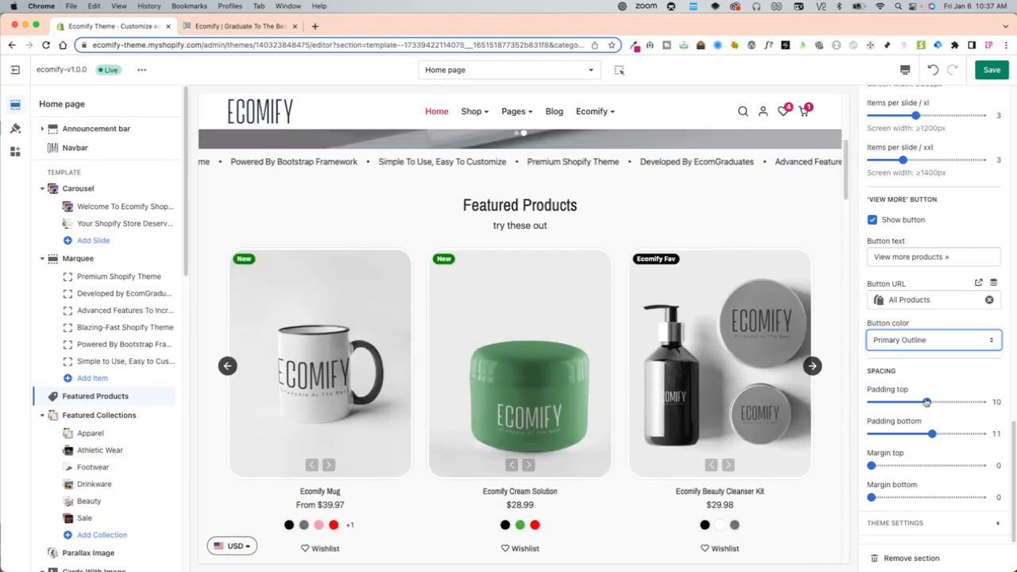
- Drag the spacing sliders to padding top 2, padding bottom 2 and margin top 12
{"action": "left_click_drag", "start_coordinate": [925, 401], "coordinate": [966, 401]}
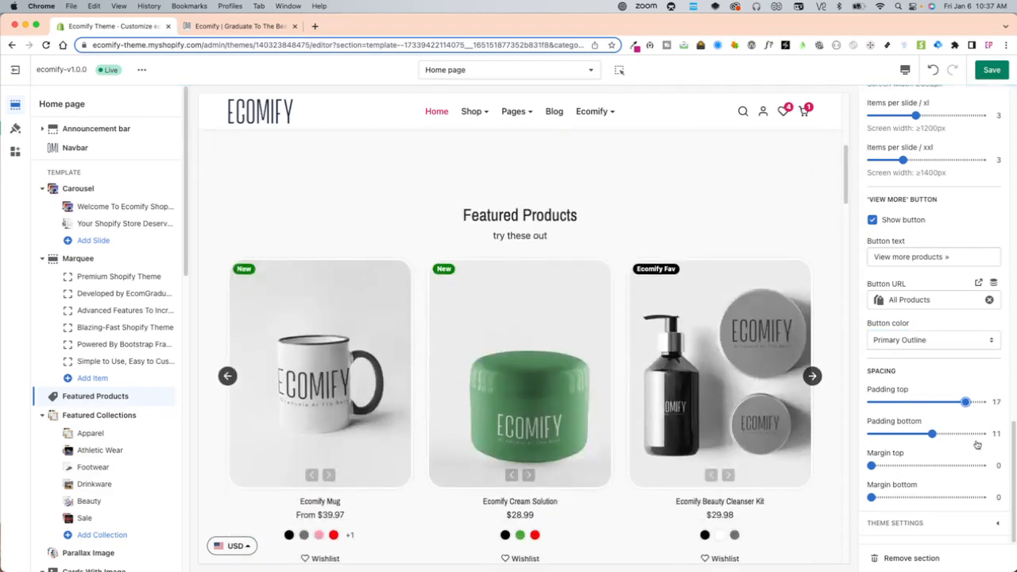
{"action": "left_click_drag", "start_coordinate": [965, 400], "coordinate": [881, 401]}
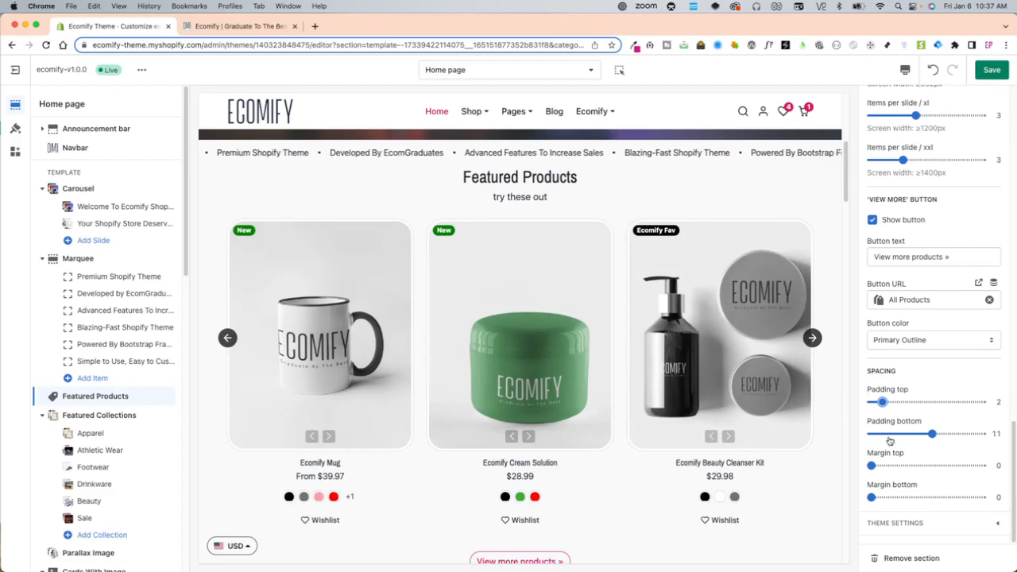
{"action": "left_click_drag", "start_coordinate": [931, 432], "coordinate": [881, 433]}
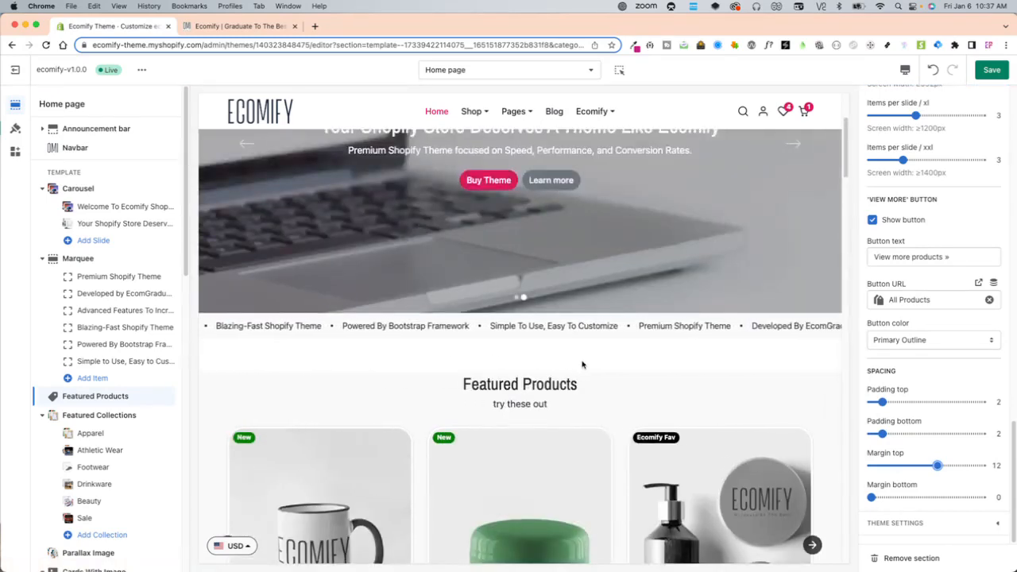
{"action": "scroll", "scroll_direction": "down", "scroll_amount": 3}
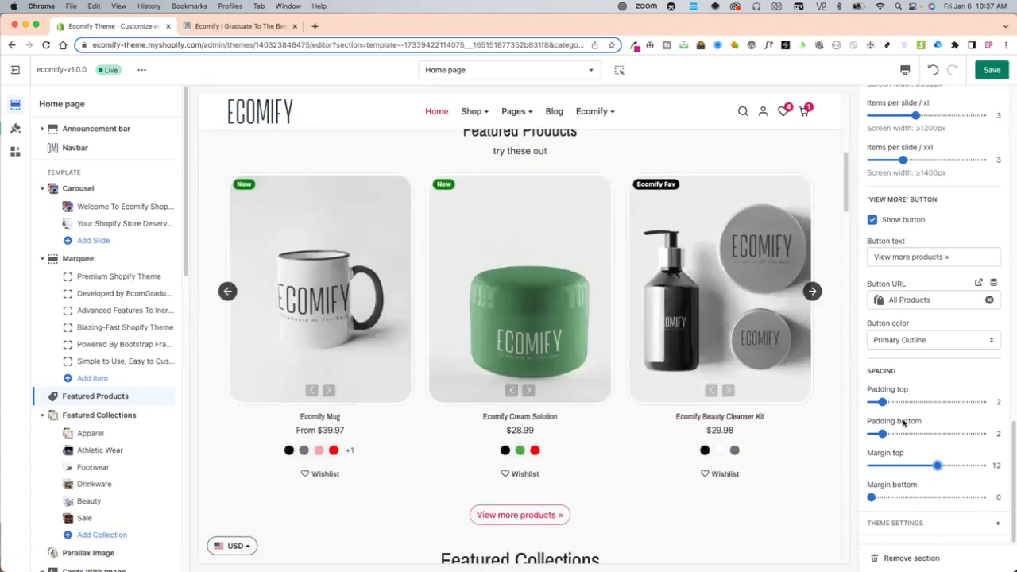